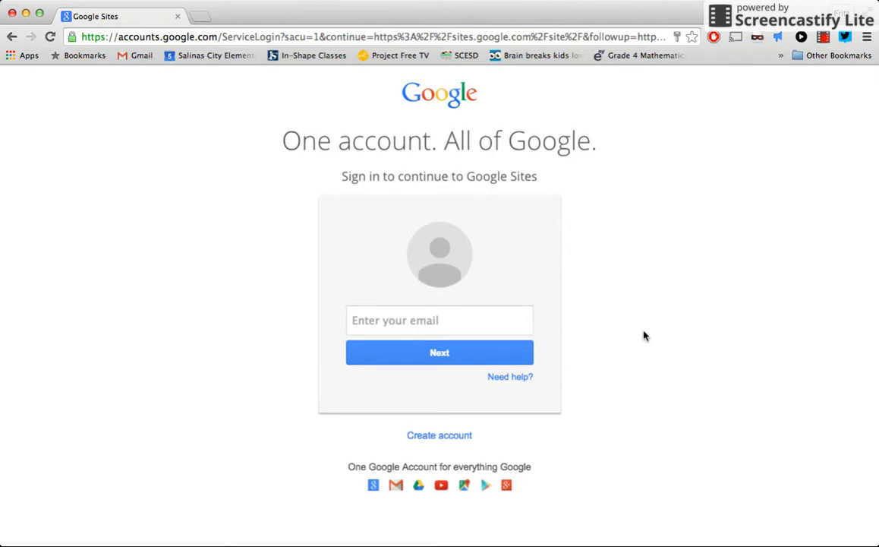
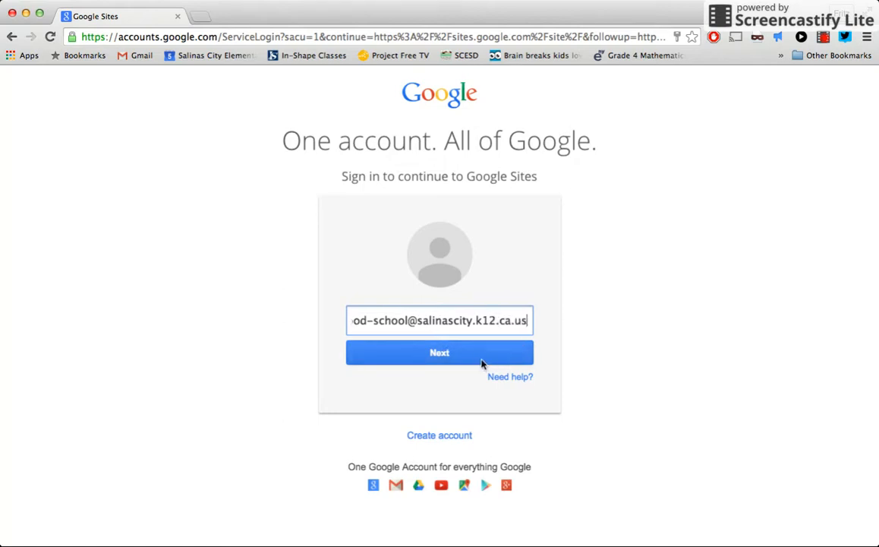
- Sign in to Google Sites with the school's salinascity.k12.ca.us account and password
{"action": "left_click", "coordinate": [438, 351]}
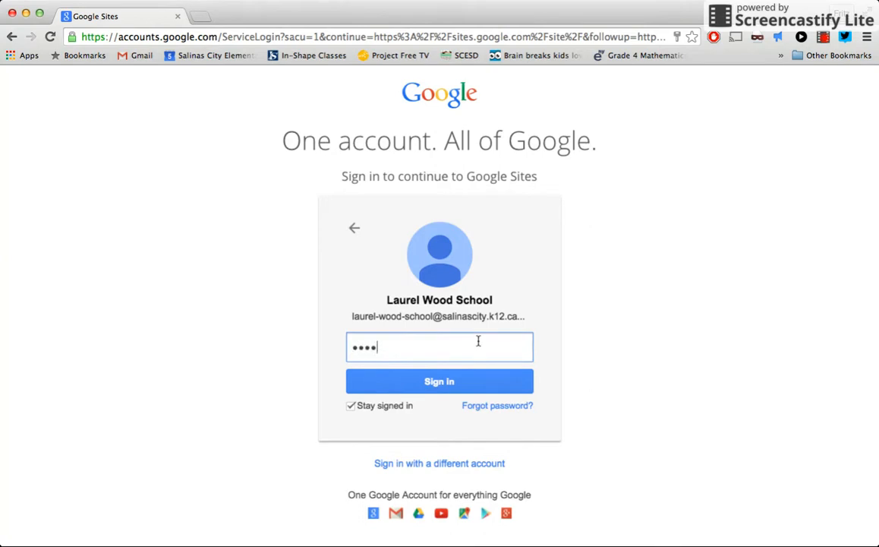
{"action": "left_click", "coordinate": [439, 381]}
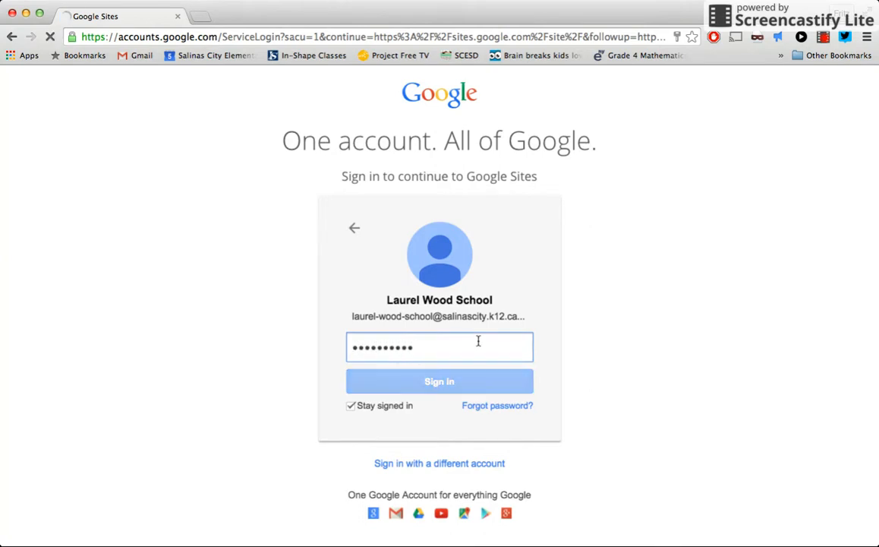
{"action": "left_click", "coordinate": [439, 381]}
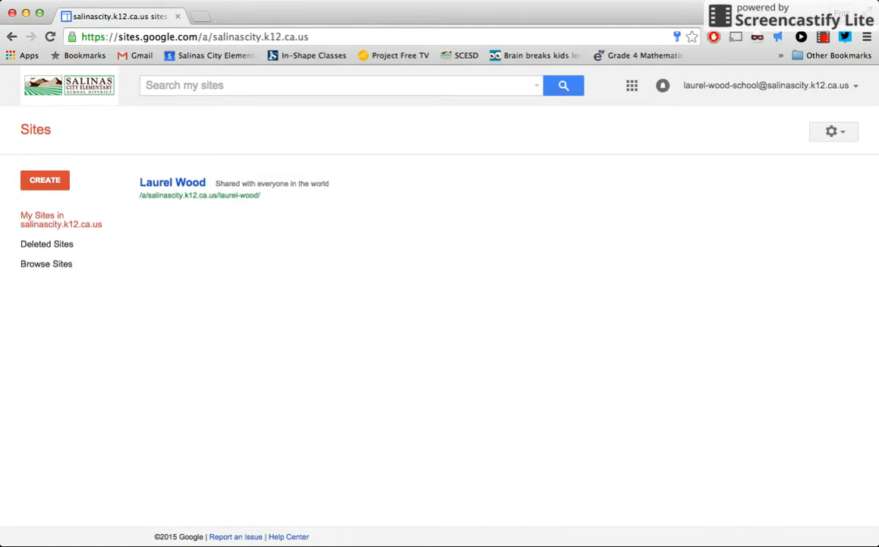
{"action": "mouse_move", "coordinate": [272, 265]}
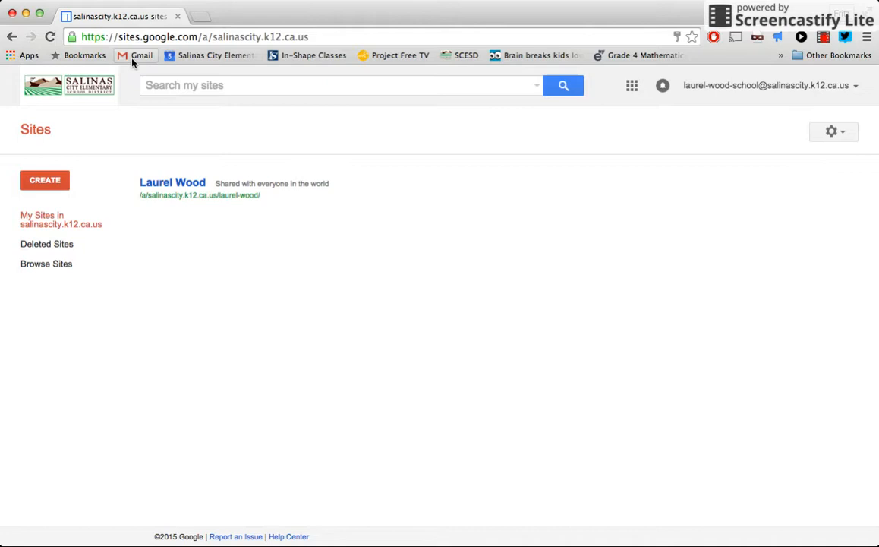
{"action": "mouse_move", "coordinate": [170, 74]}
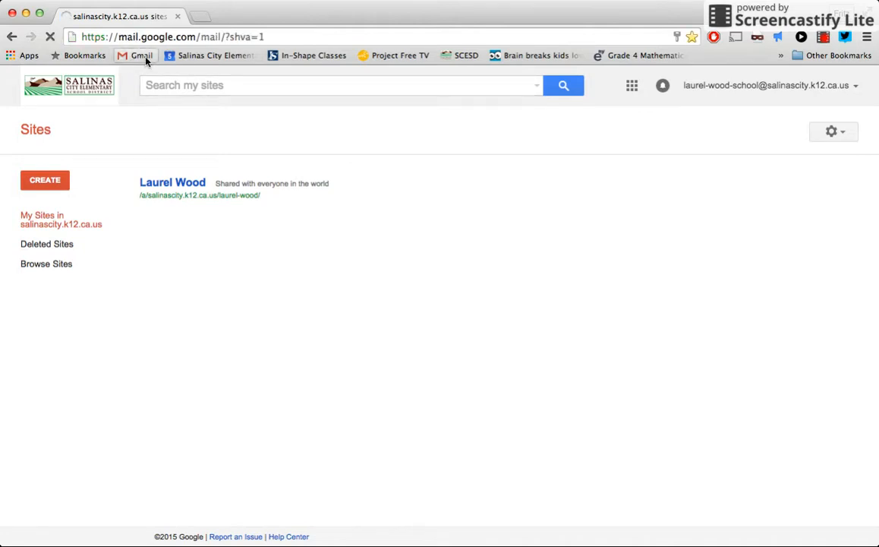
- Open the school Gmail inbox, relaunch Sites from the apps menu, and open Laurel Wood
{"action": "left_click", "coordinate": [142, 55]}
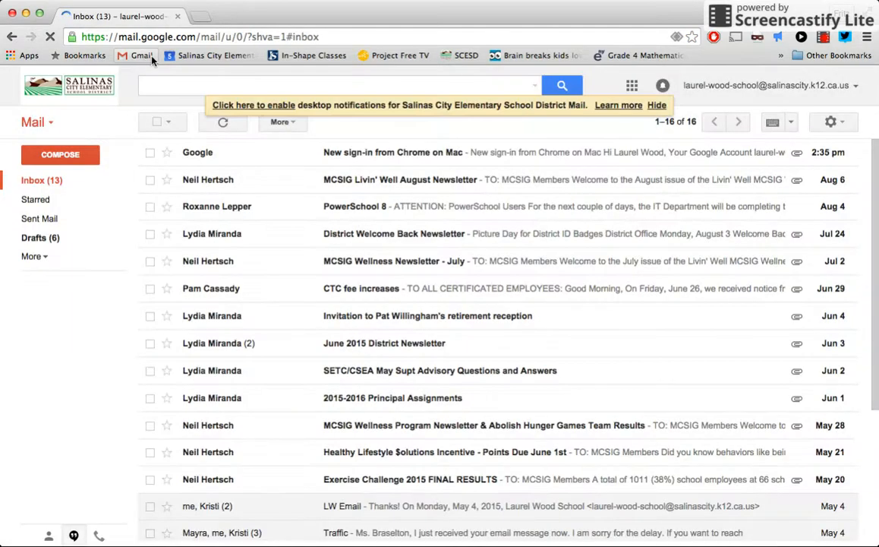
{"action": "left_click", "coordinate": [632, 85]}
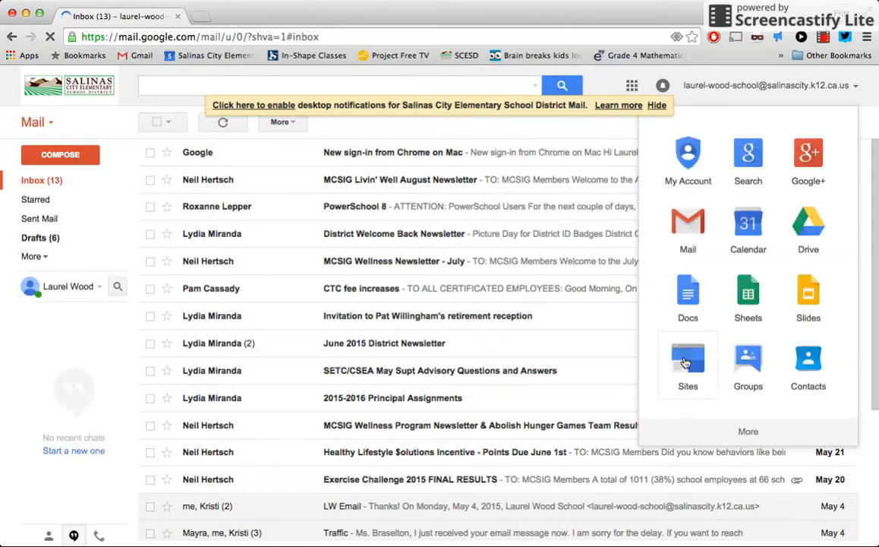
{"action": "left_click", "coordinate": [687, 364]}
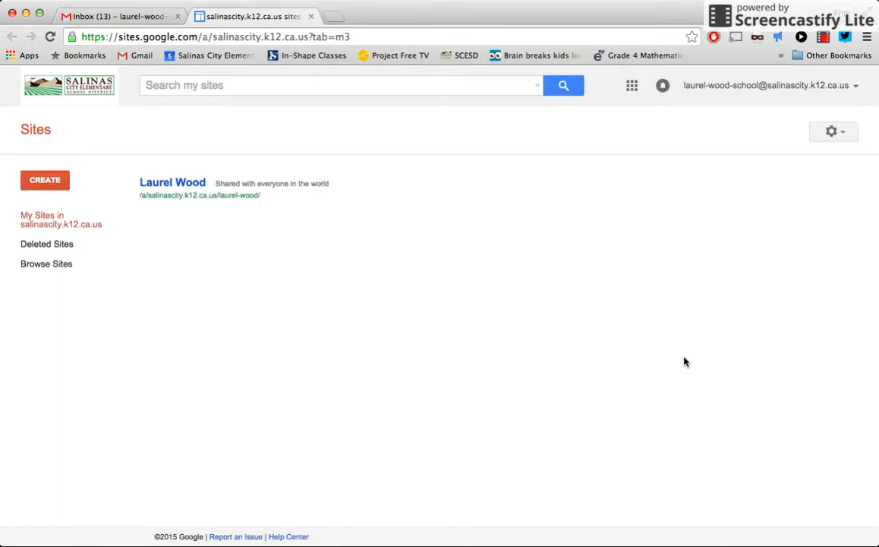
{"action": "mouse_move", "coordinate": [184, 268]}
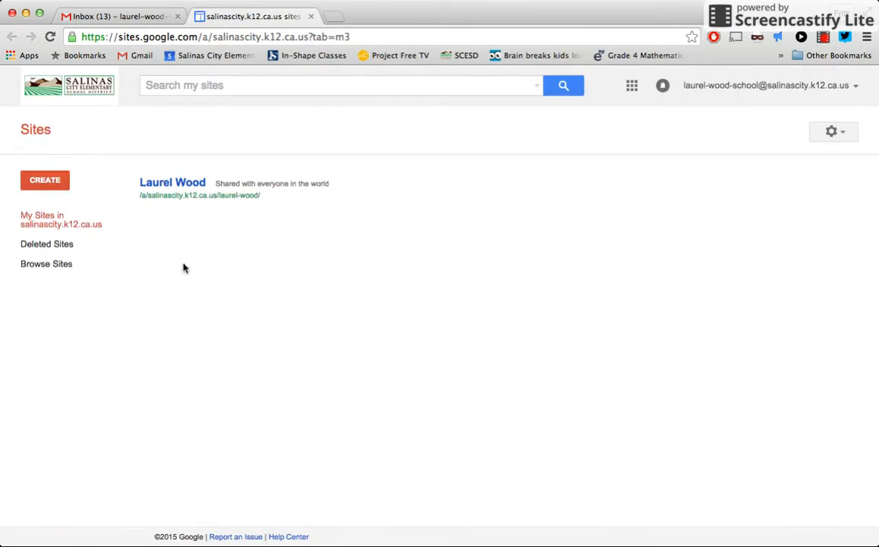
{"action": "left_click", "coordinate": [172, 183]}
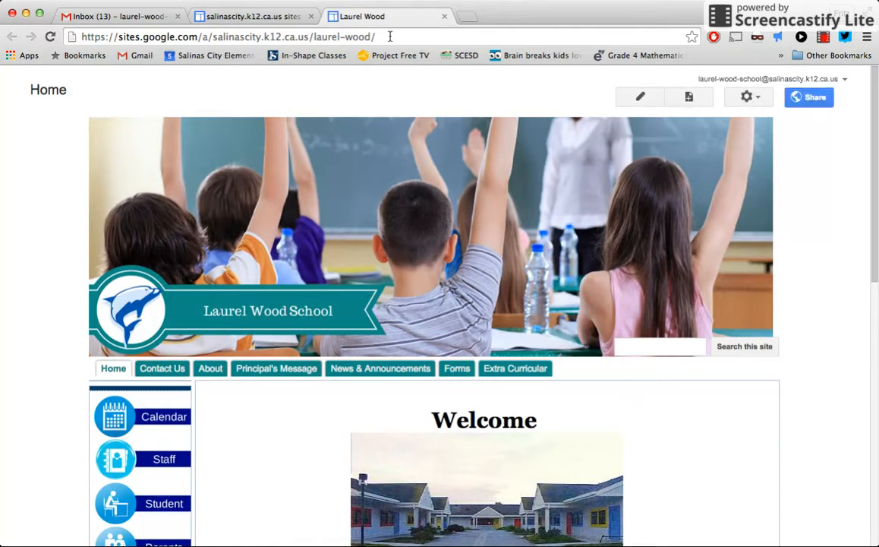
- Browse the Laurel Wood home page's welcome image, recent announcements and draft posts
{"action": "left_click", "coordinate": [228, 37]}
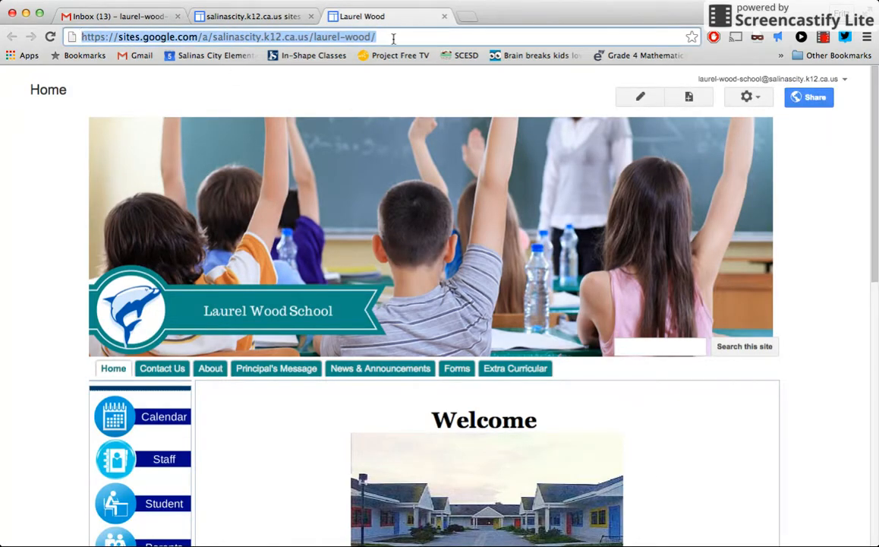
{"action": "mouse_move", "coordinate": [383, 99]}
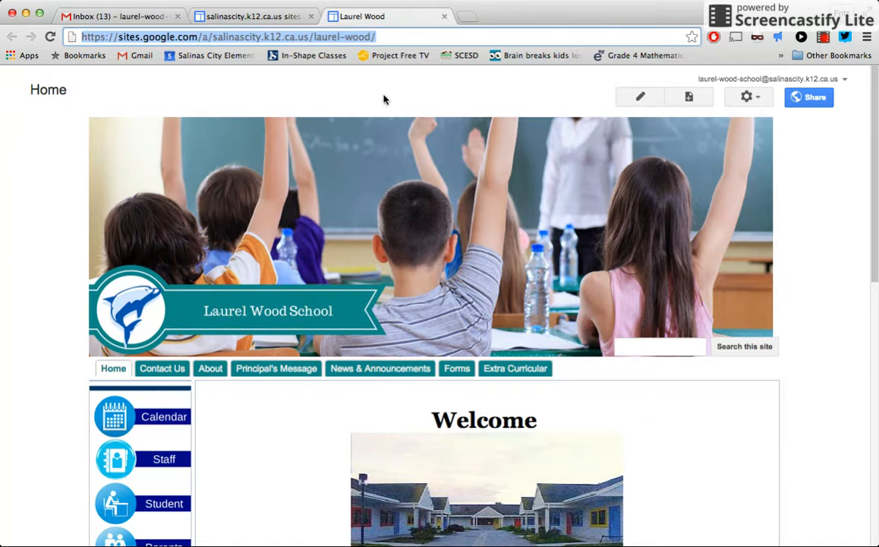
{"action": "mouse_move", "coordinate": [782, 311]}
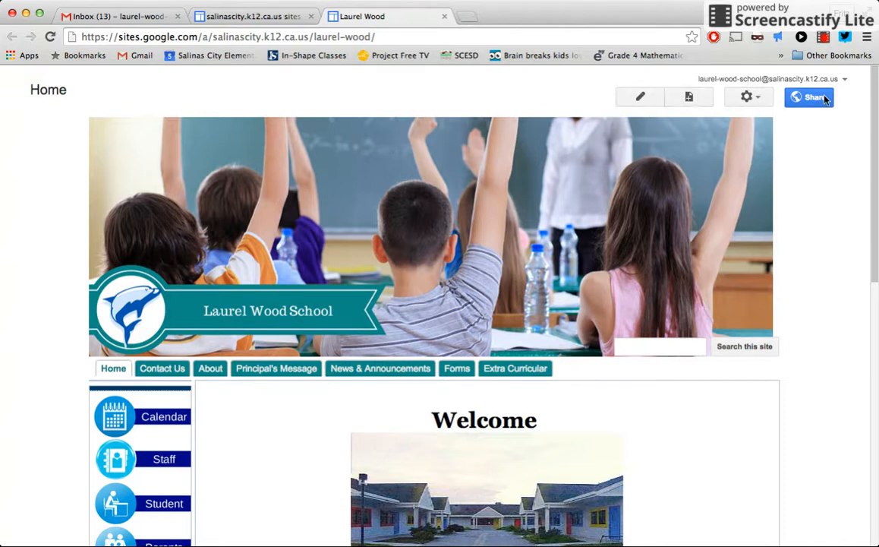
{"action": "mouse_move", "coordinate": [639, 97]}
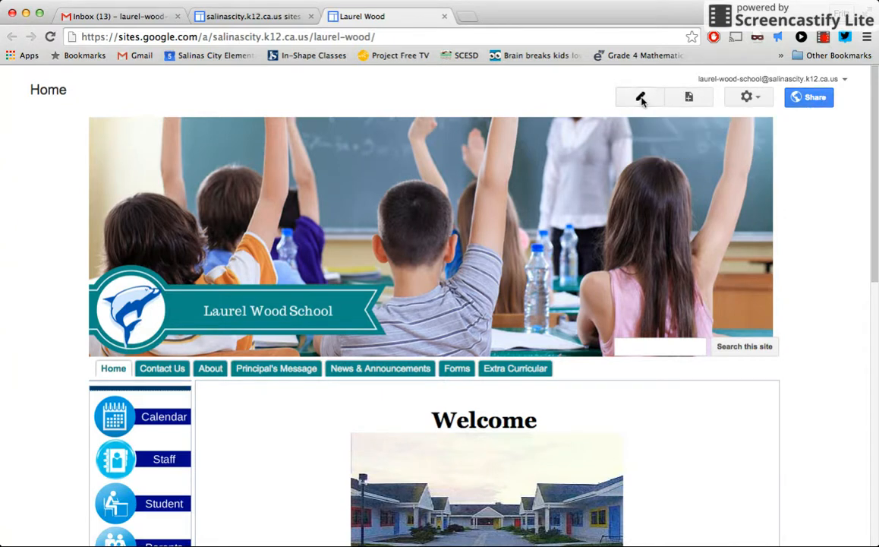
{"action": "mouse_move", "coordinate": [688, 97]}
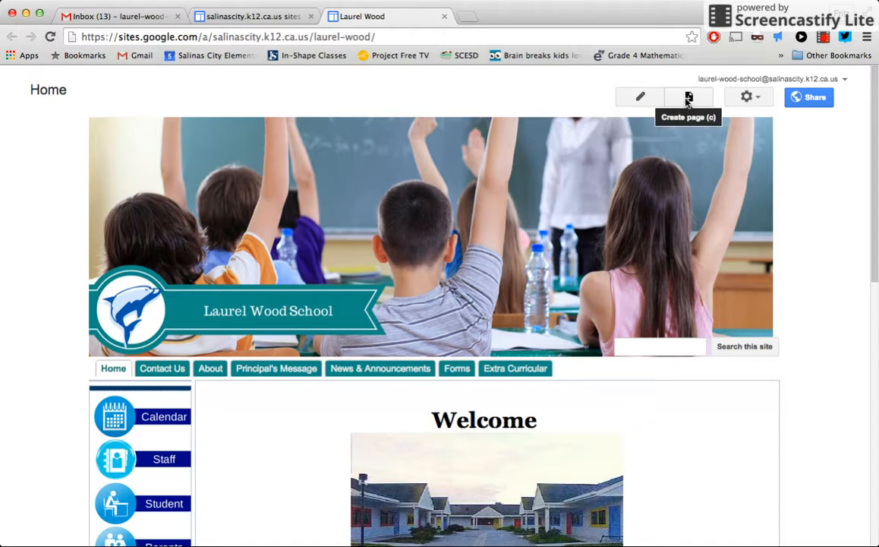
{"action": "mouse_move", "coordinate": [746, 96]}
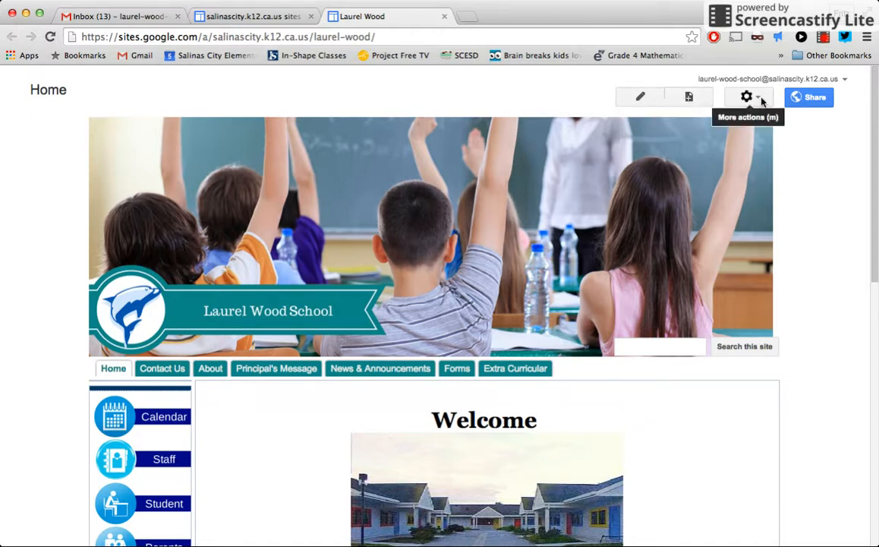
{"action": "mouse_move", "coordinate": [639, 96]}
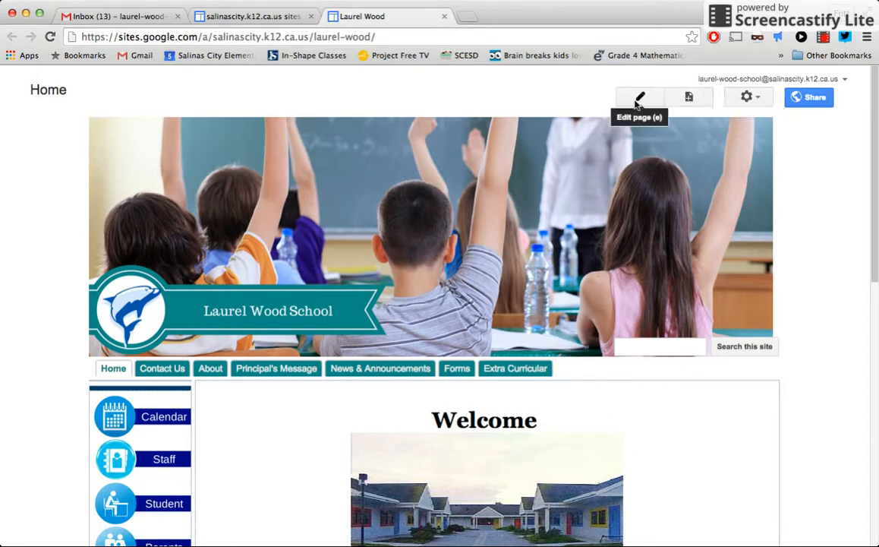
{"action": "mouse_move", "coordinate": [825, 199]}
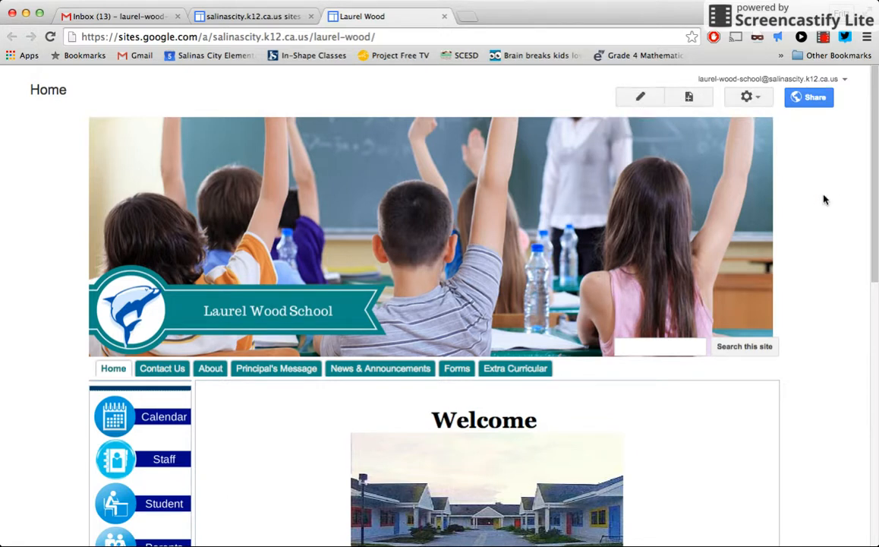
{"action": "scroll", "scroll_direction": "down", "scroll_amount": 3}
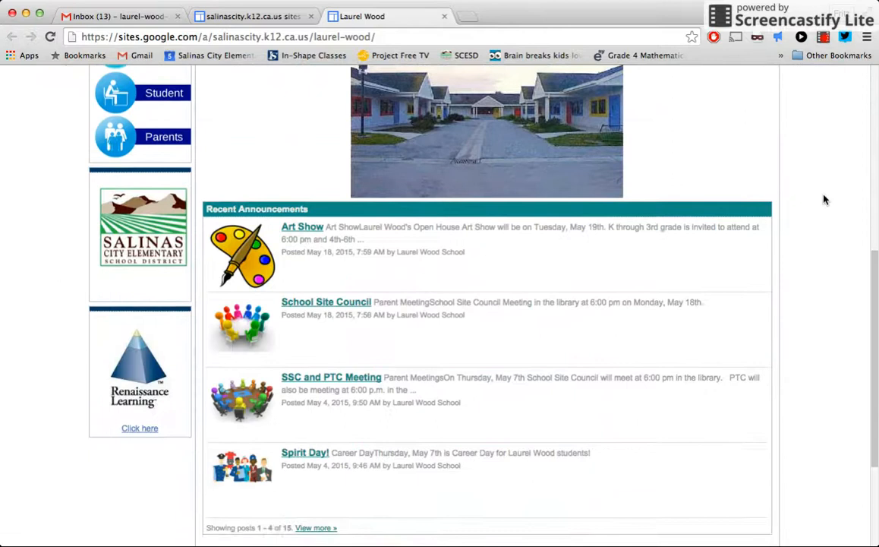
{"action": "scroll", "scroll_direction": "down", "scroll_amount": 3}
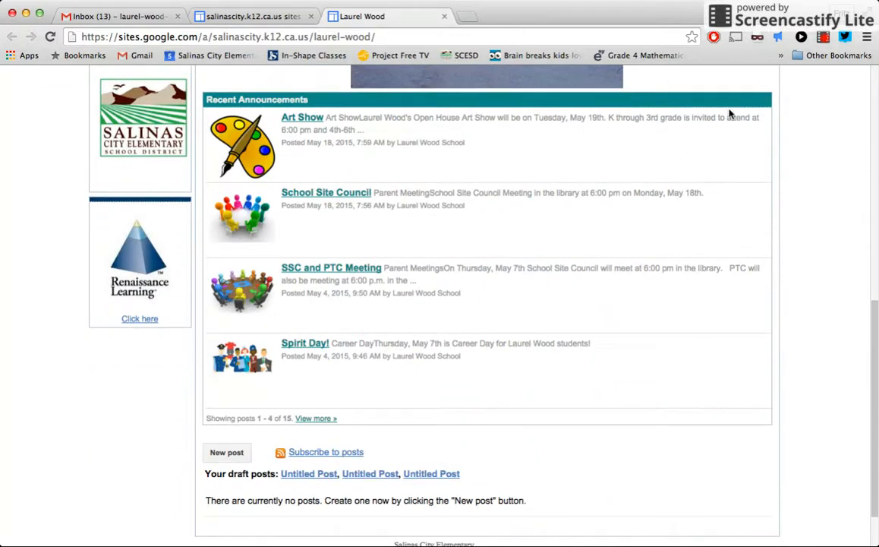
{"action": "scroll", "scroll_direction": "up", "scroll_amount": 3}
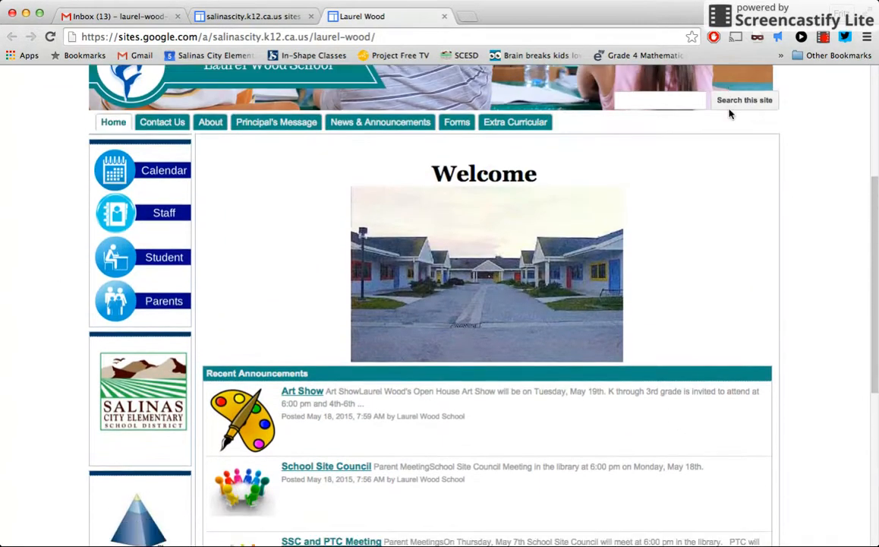
{"action": "scroll", "scroll_direction": "down", "scroll_amount": 3}
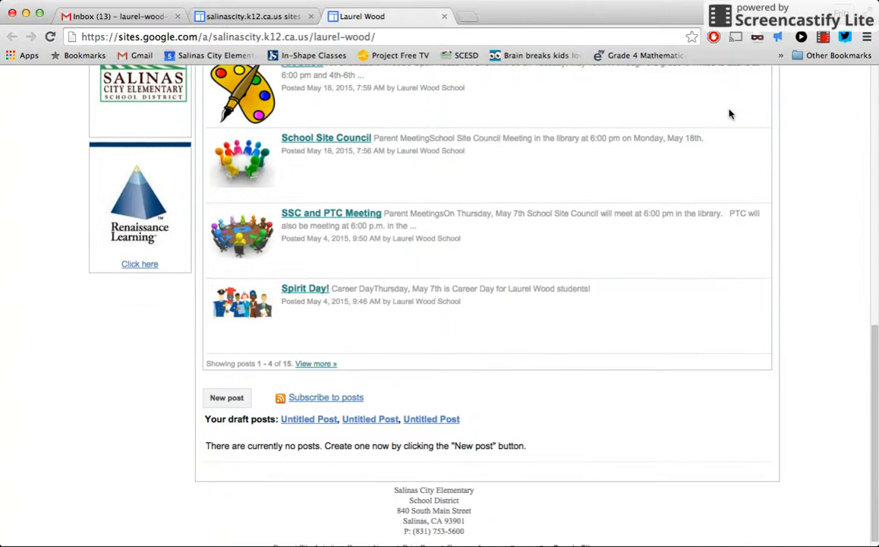
{"action": "scroll", "scroll_direction": "up", "scroll_amount": 3}
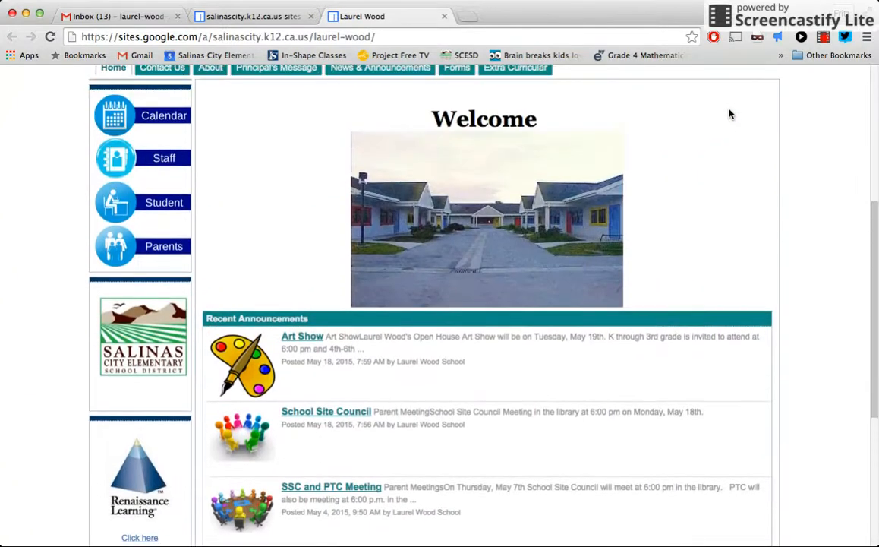
{"action": "mouse_move", "coordinate": [271, 270]}
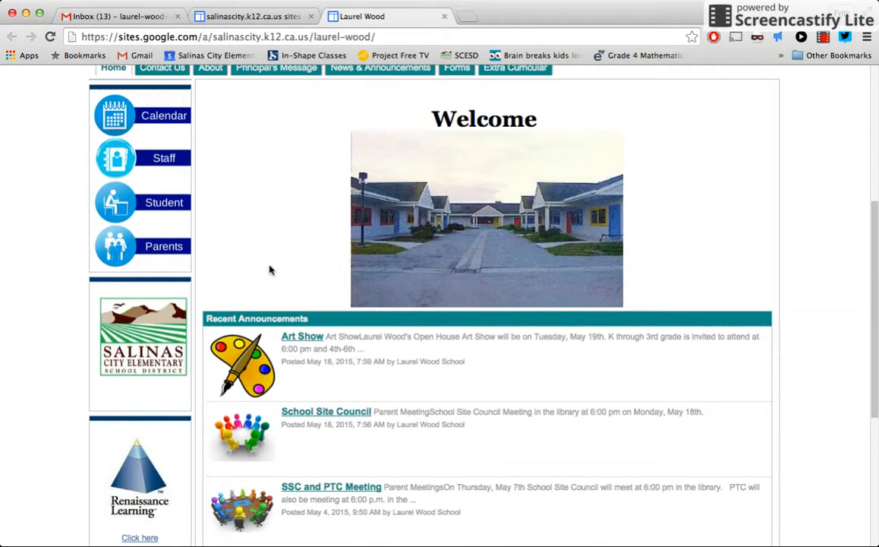
{"action": "scroll", "scroll_direction": "up", "scroll_amount": 3}
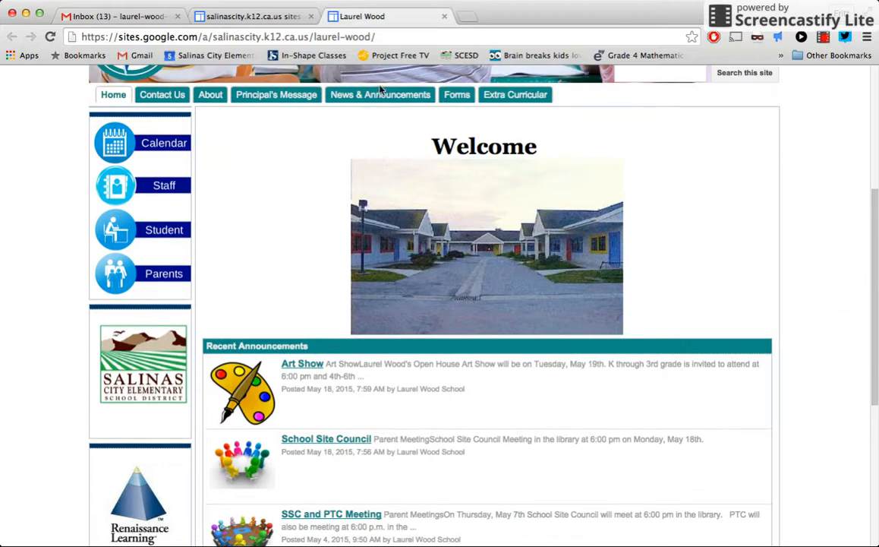
{"action": "mouse_move", "coordinate": [379, 94]}
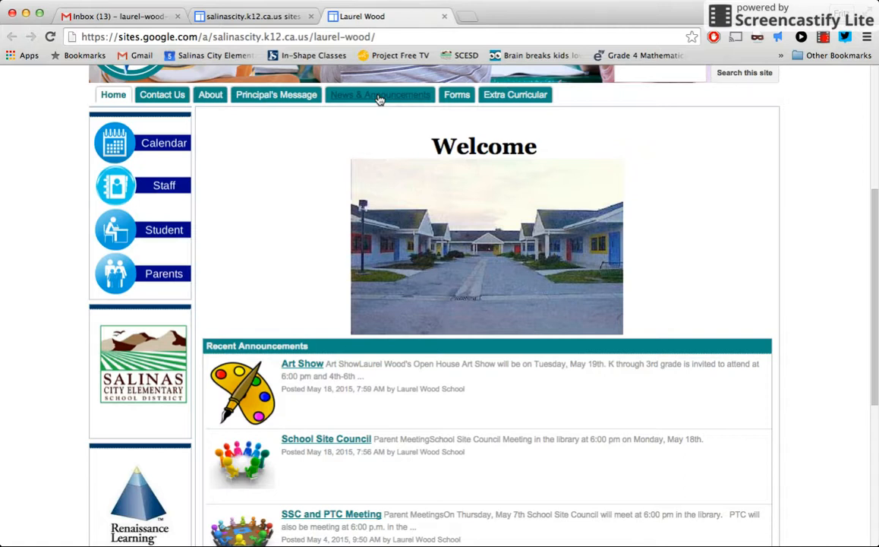
- Go to News & Announcements and open an Untitled Post from 'Your draft posts'
{"action": "left_click", "coordinate": [380, 94]}
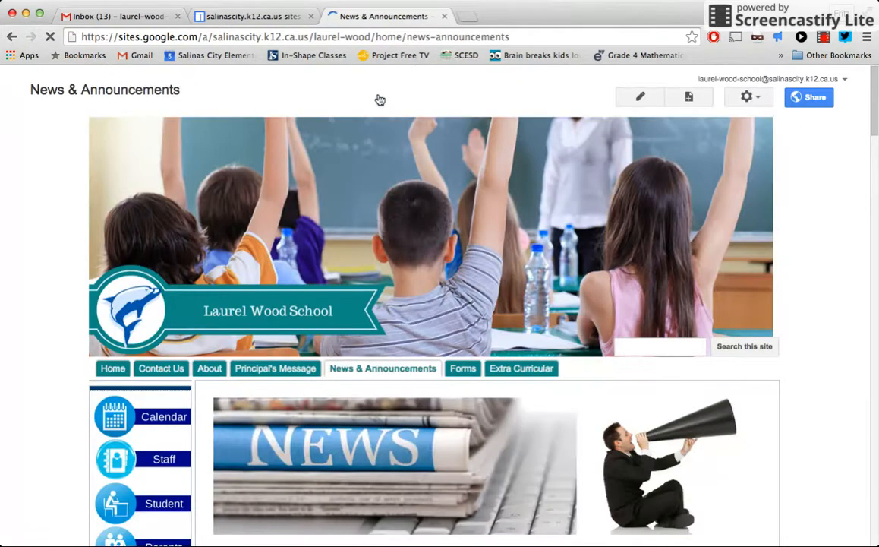
{"action": "scroll", "scroll_direction": "down", "scroll_amount": 3}
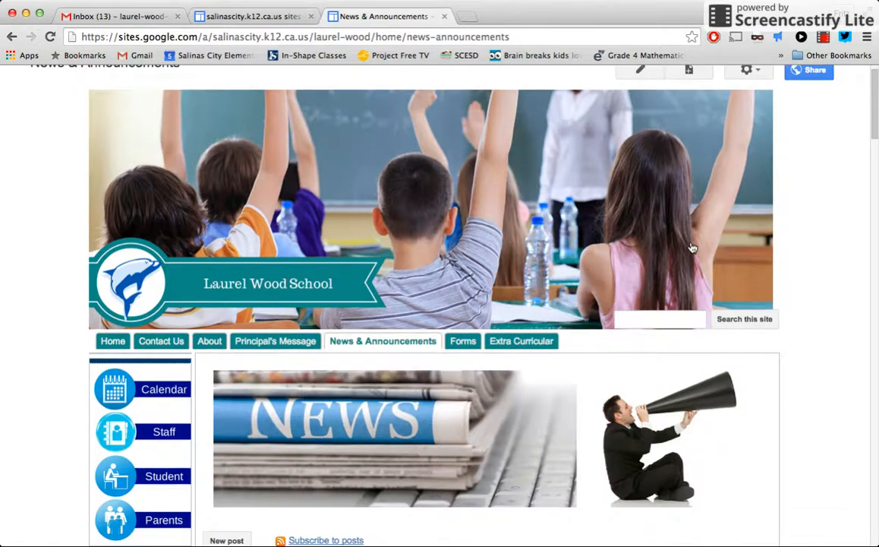
{"action": "scroll", "scroll_direction": "up", "scroll_amount": 3}
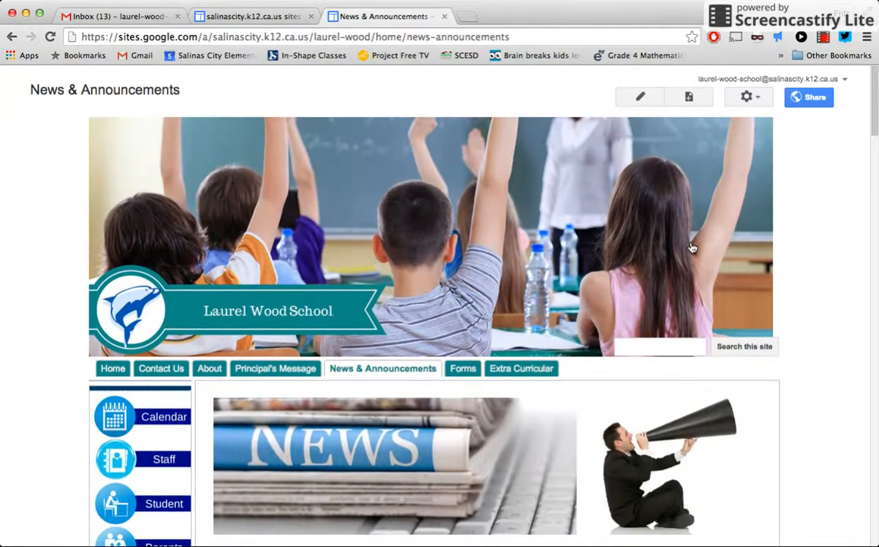
{"action": "scroll", "scroll_direction": "down", "scroll_amount": 3}
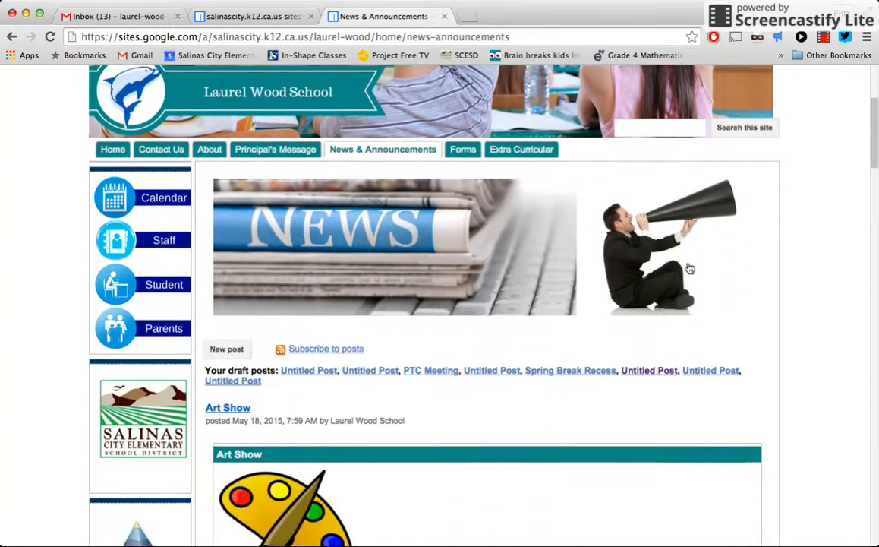
{"action": "scroll", "scroll_direction": "down", "scroll_amount": 3}
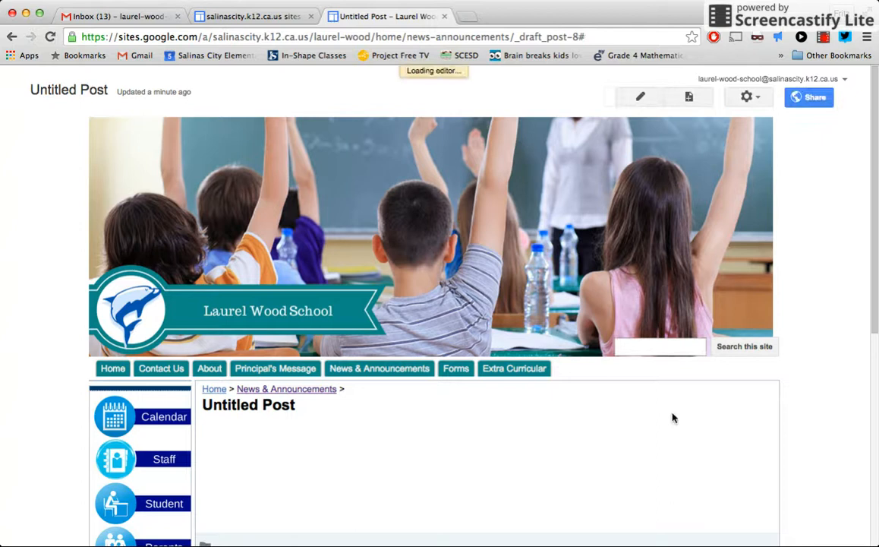
- Title the draft post 'First Day of School' and look through the Insert and Help menus
{"action": "left_click", "coordinate": [640, 96]}
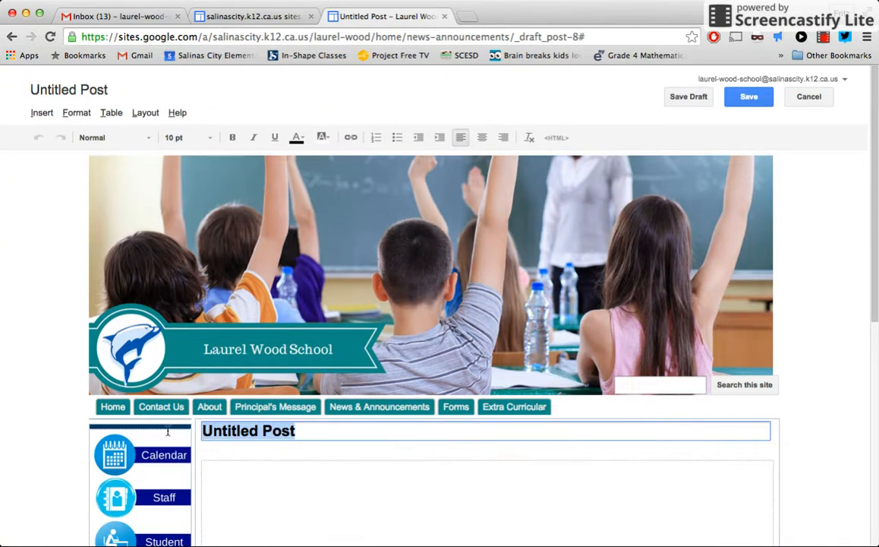
{"action": "type", "text": "First Day o"}
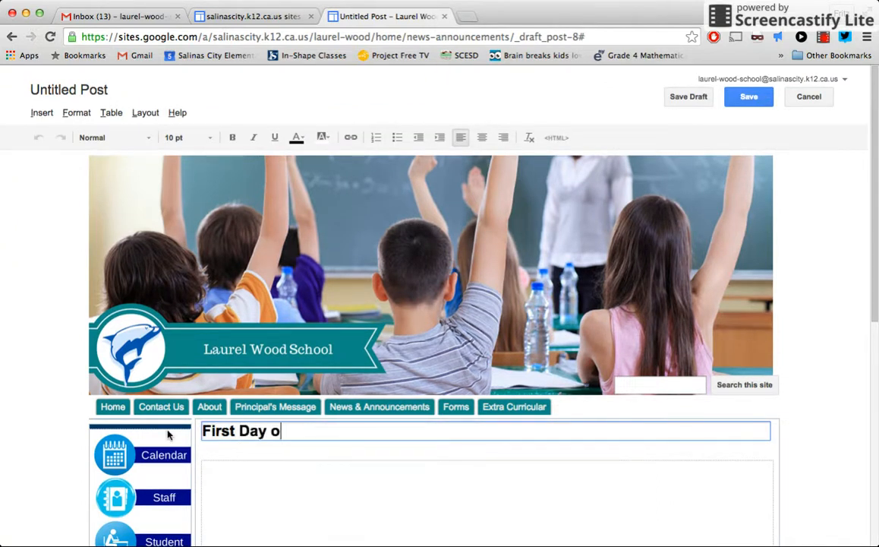
{"action": "type", "text": "f School"}
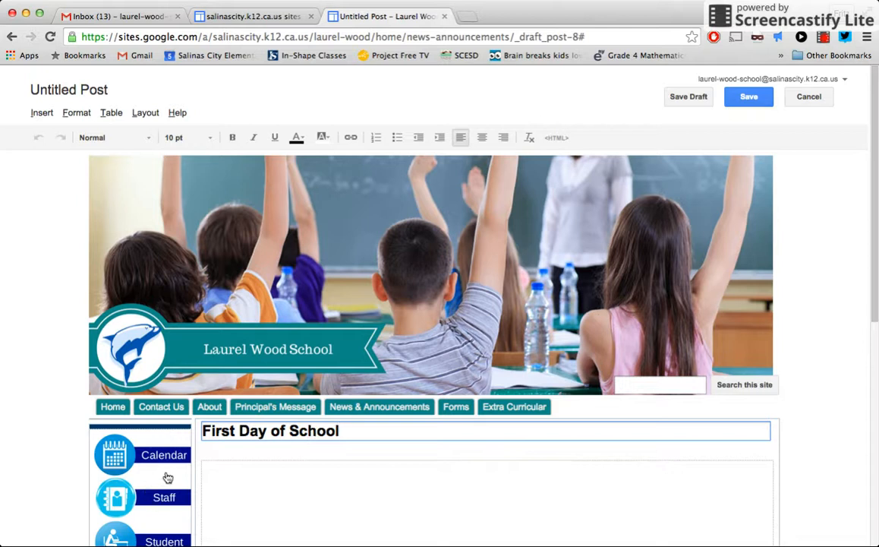
{"action": "scroll", "scroll_direction": "down", "scroll_amount": 3}
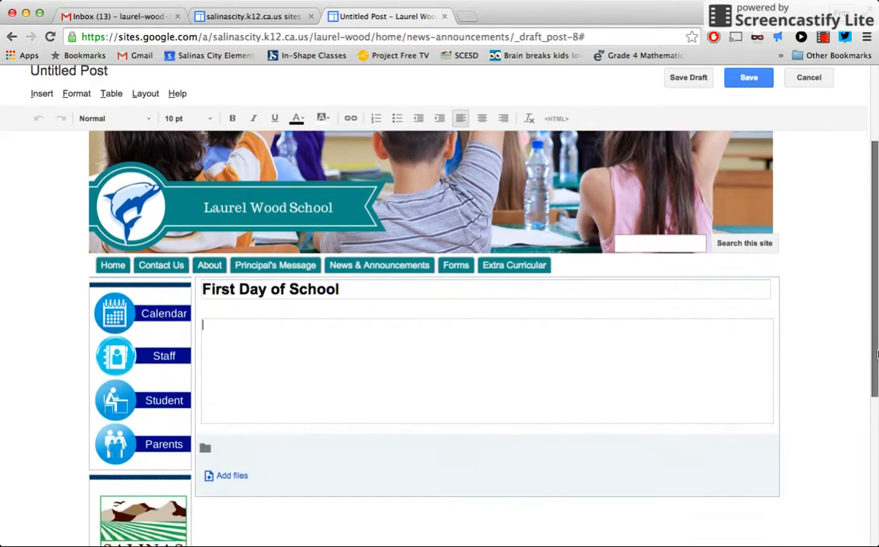
{"action": "left_click", "coordinate": [42, 93]}
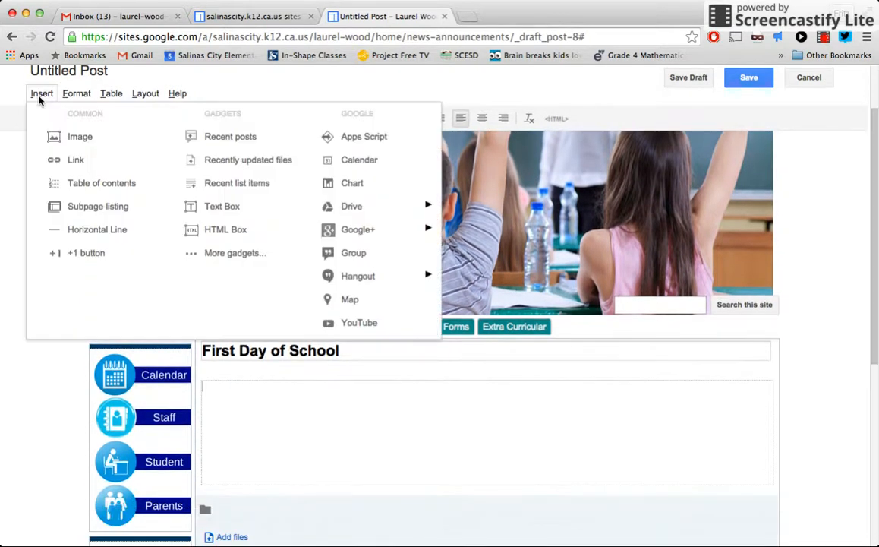
{"action": "left_click", "coordinate": [177, 93]}
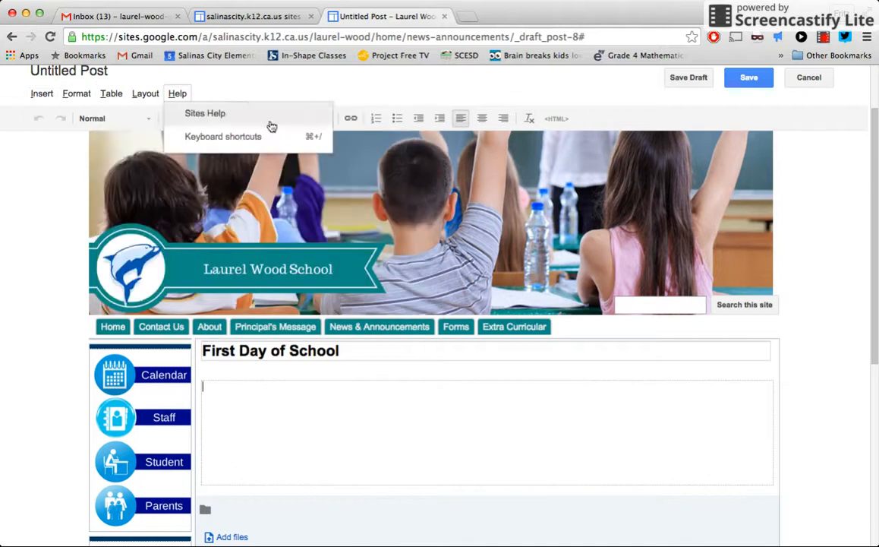
{"action": "left_click", "coordinate": [42, 93]}
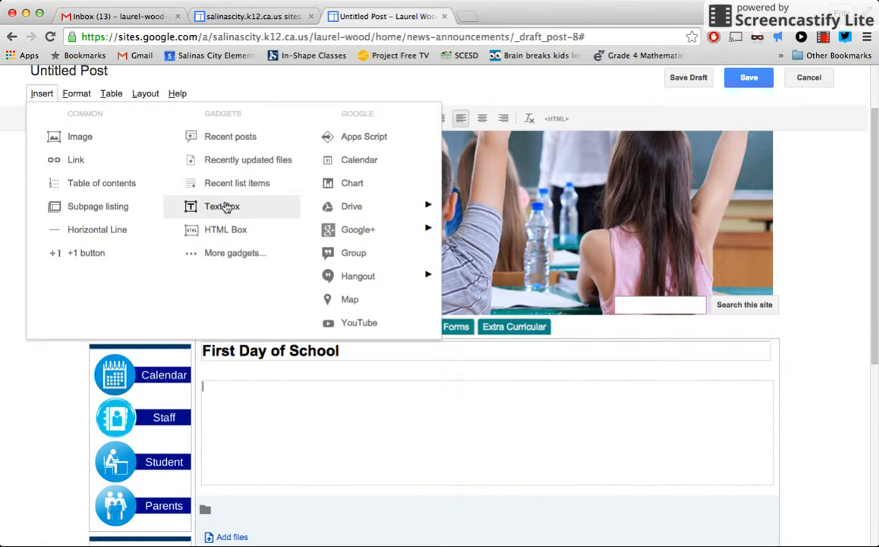
- Insert a Verdana text box reading 'Welcome back students! August 11th is the first day of school.'
{"action": "left_click", "coordinate": [221, 205]}
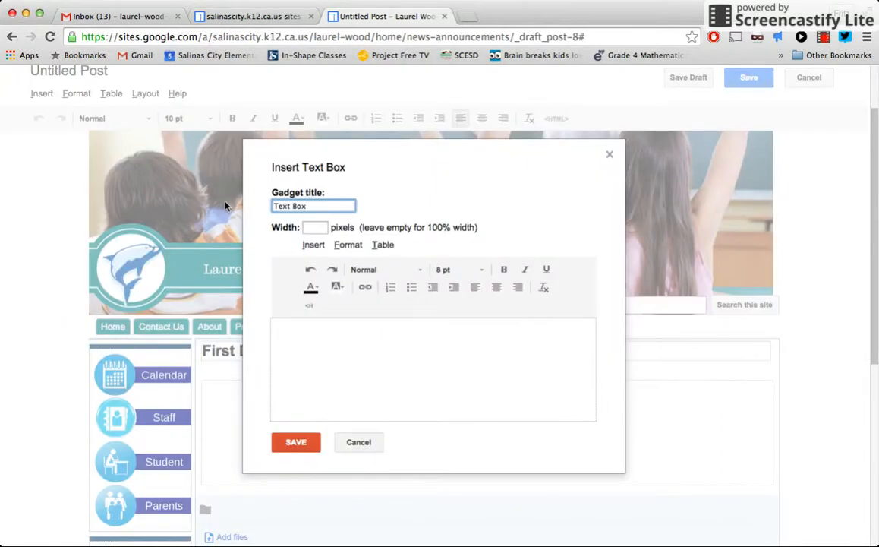
{"action": "mouse_move", "coordinate": [341, 322]}
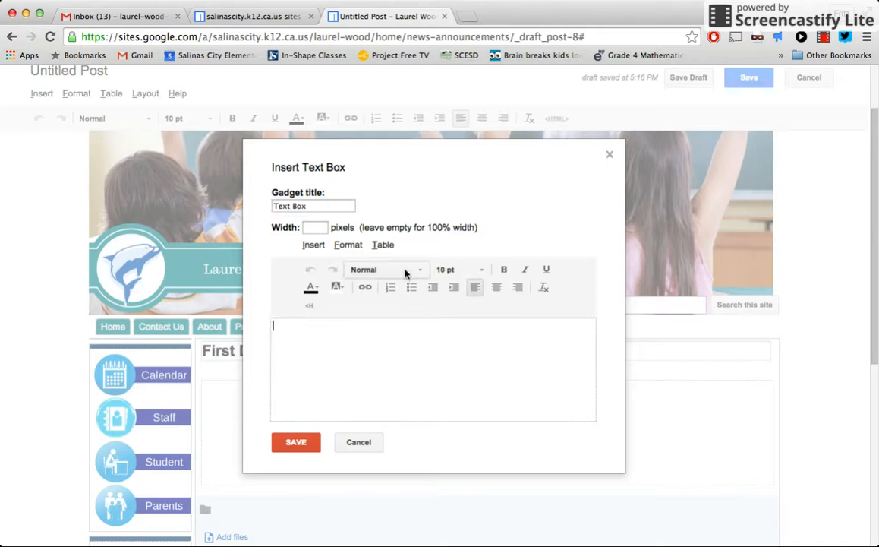
{"action": "left_click", "coordinate": [385, 270]}
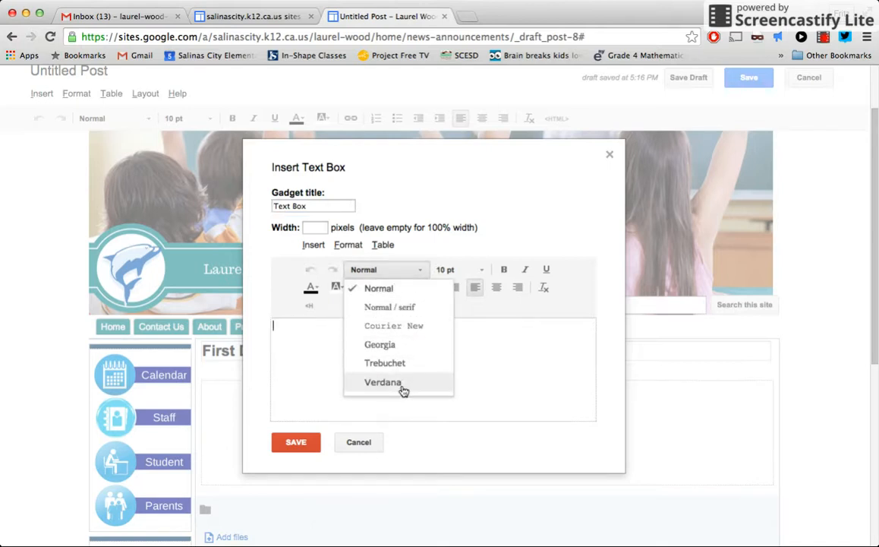
{"action": "left_click", "coordinate": [383, 382]}
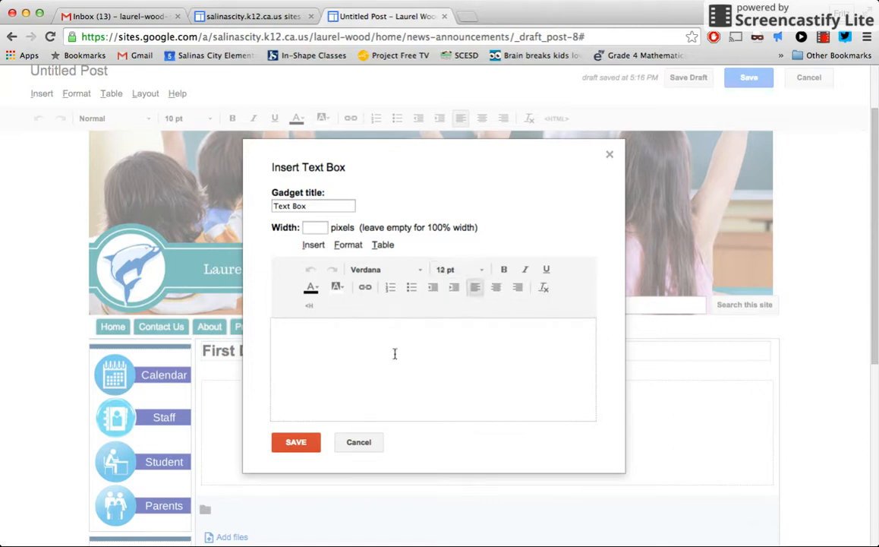
{"action": "type", "text": "Welcome"}
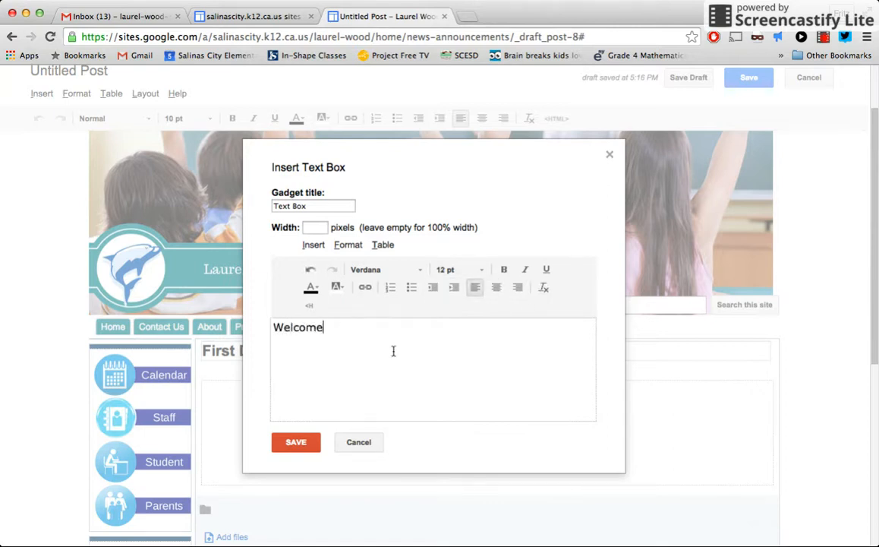
{"action": "type", "text": "back students!"}
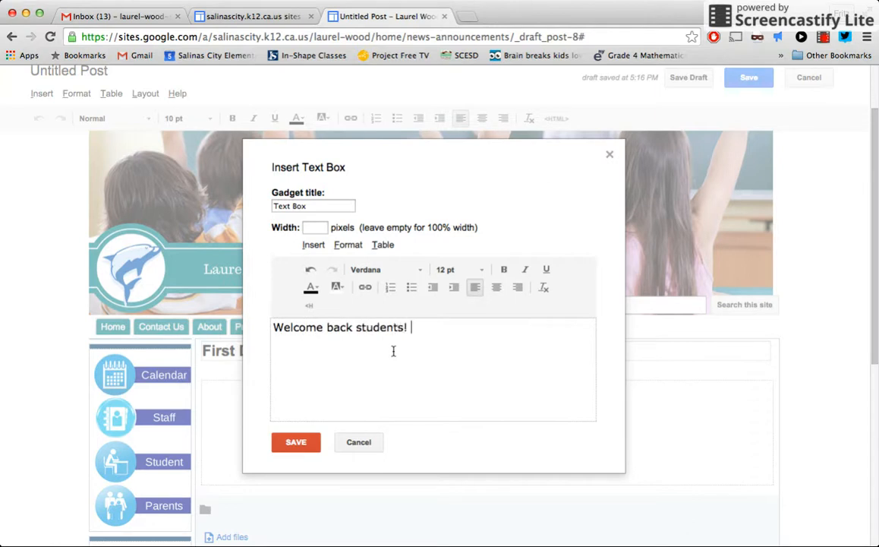
{"action": "type", "text": "August"}
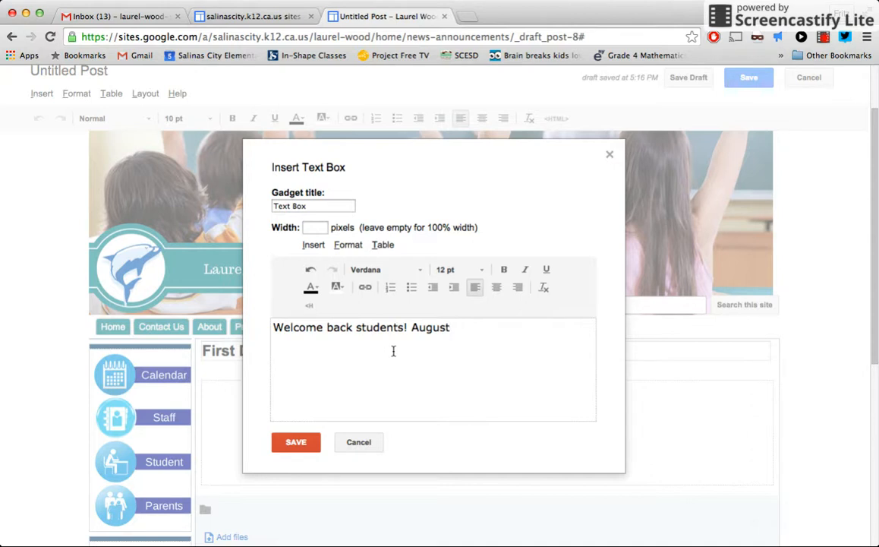
{"action": "type", "text": "11t"}
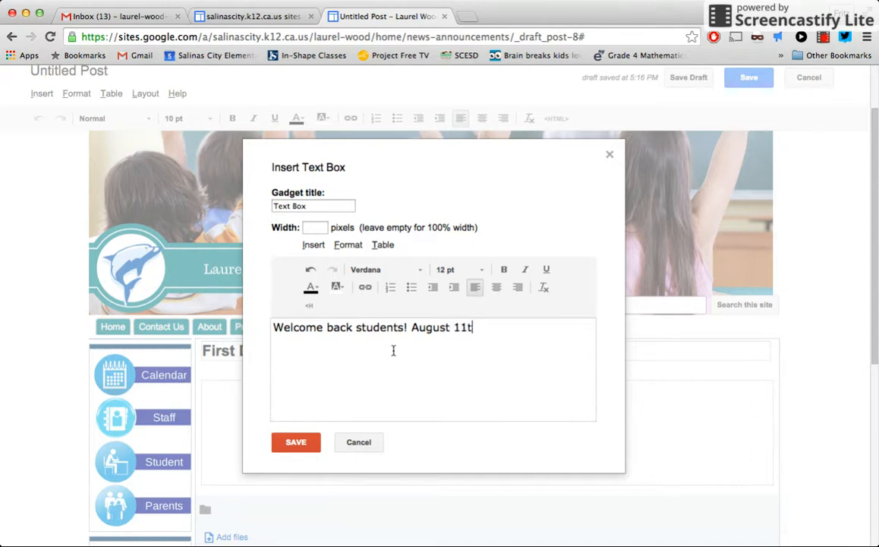
{"action": "type", "text": "h is the fi"}
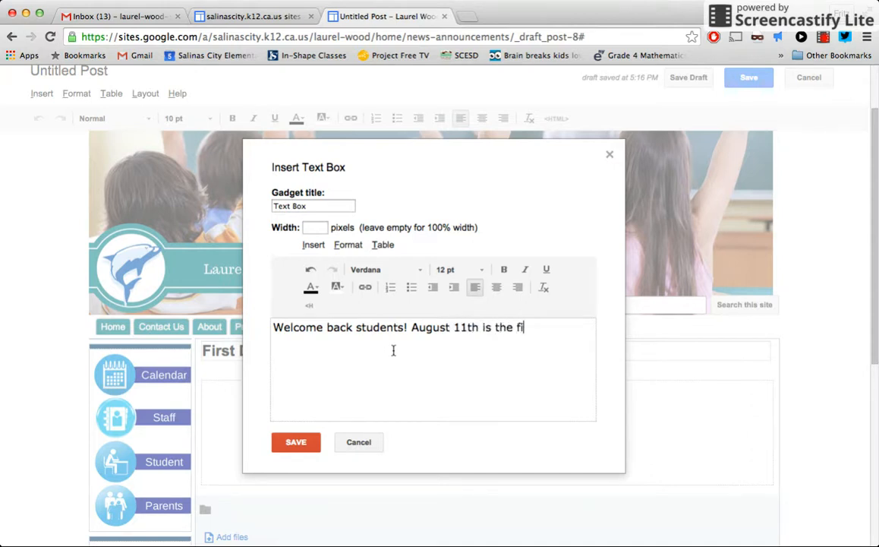
{"action": "type", "text": "rst day of school"}
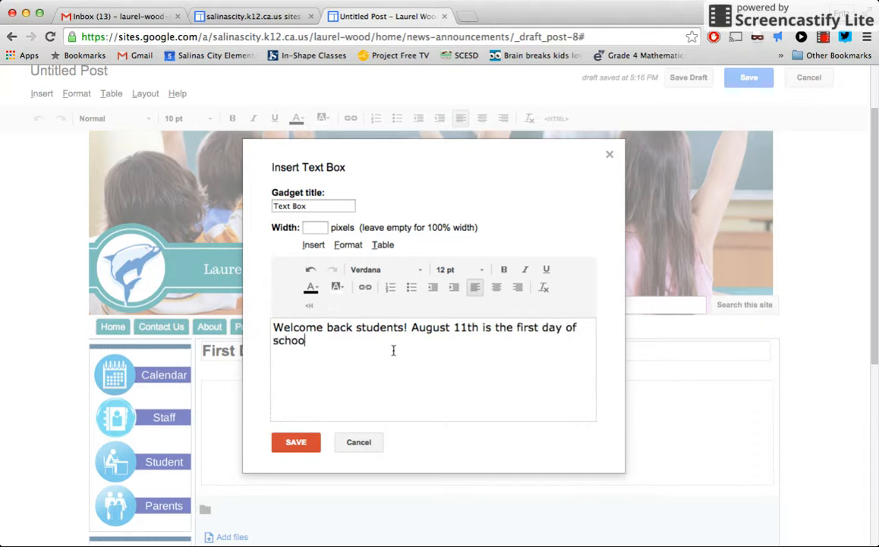
{"action": "type", "text": "l."}
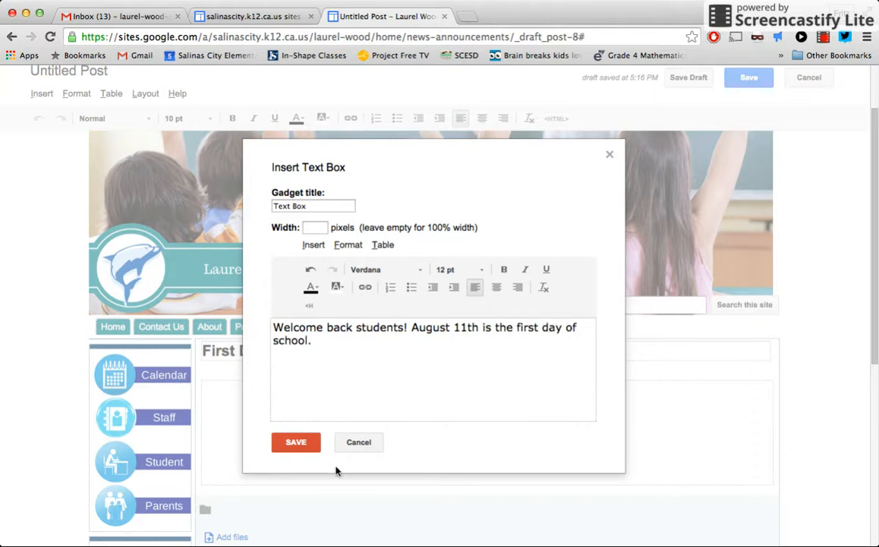
- Place the text box and save the First Day of School post
{"action": "left_click", "coordinate": [295, 441]}
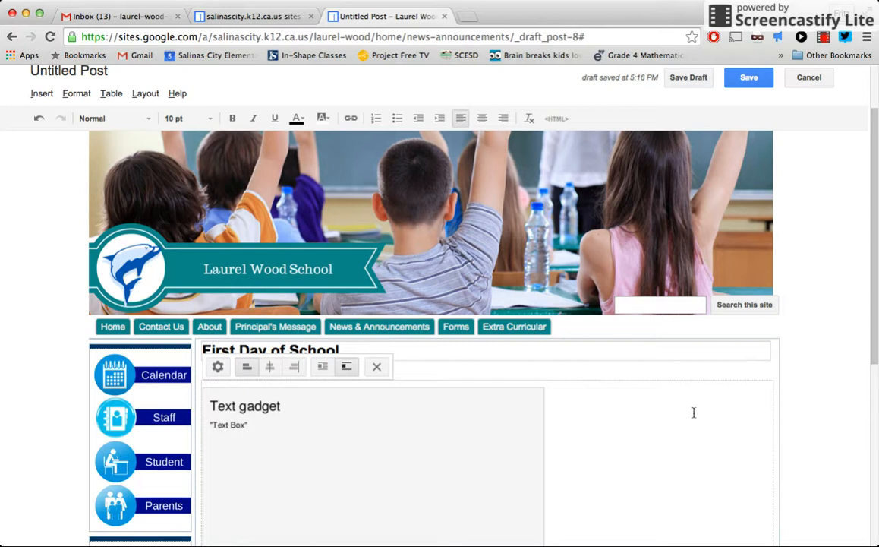
{"action": "mouse_move", "coordinate": [777, 189]}
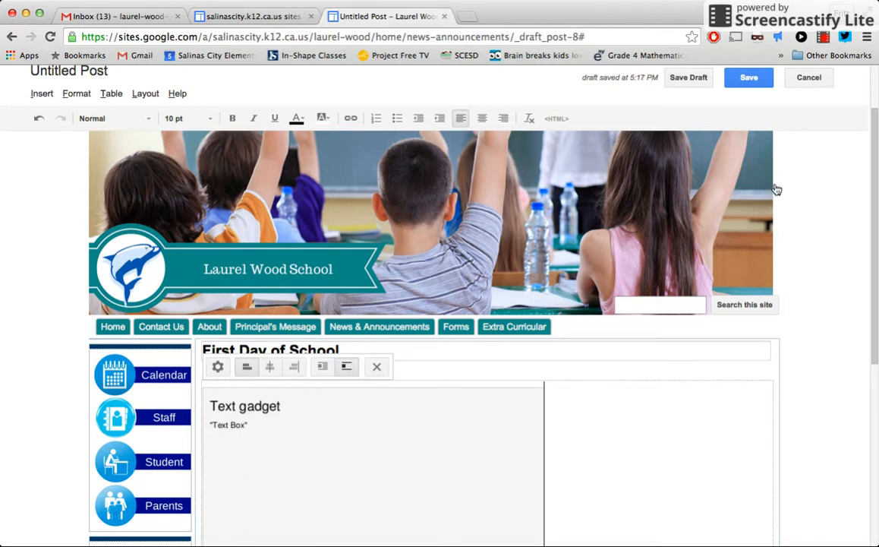
{"action": "left_click", "coordinate": [748, 77]}
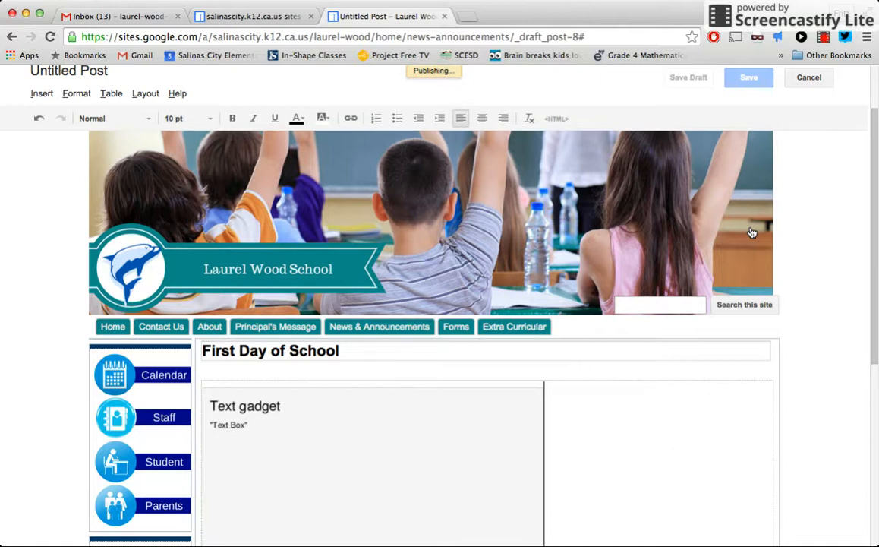
{"action": "left_click", "coordinate": [748, 76]}
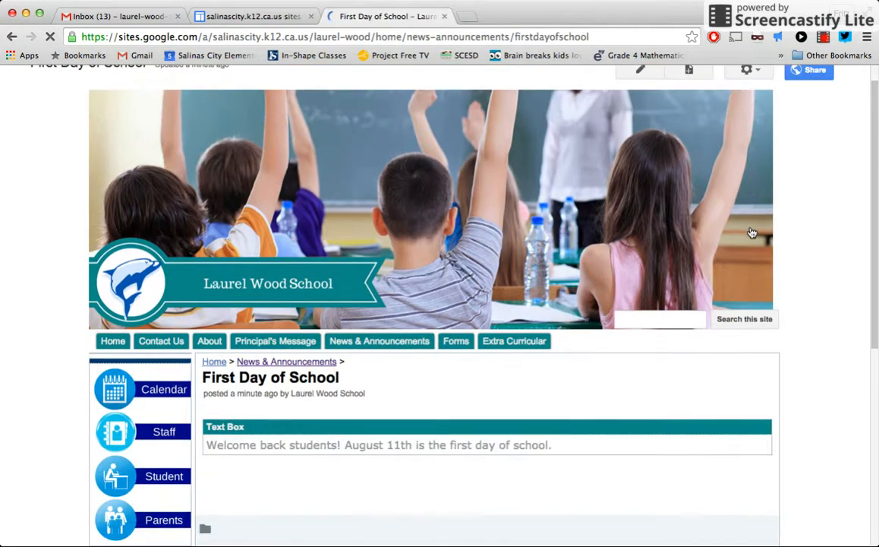
{"action": "scroll", "scroll_direction": "down", "scroll_amount": 3}
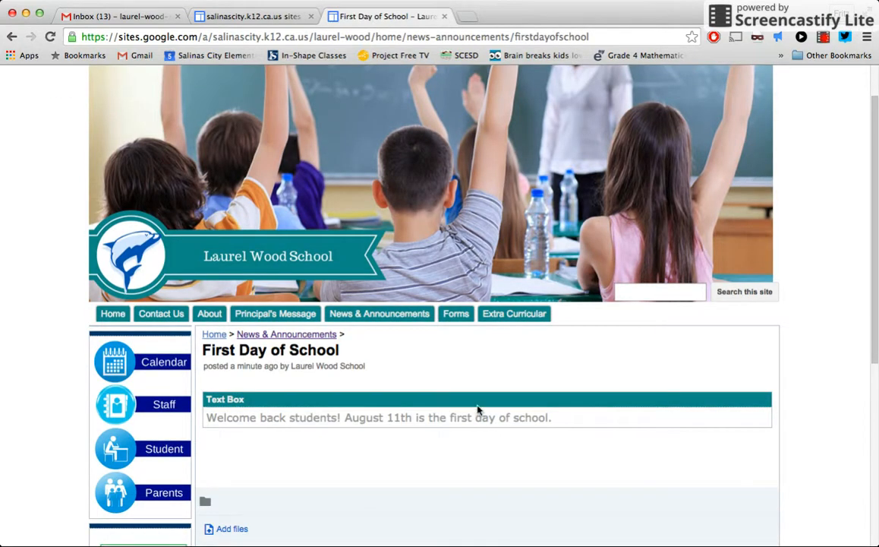
- Return to Home and confirm First Day of School appears under Recent Announcements
{"action": "left_click", "coordinate": [112, 313]}
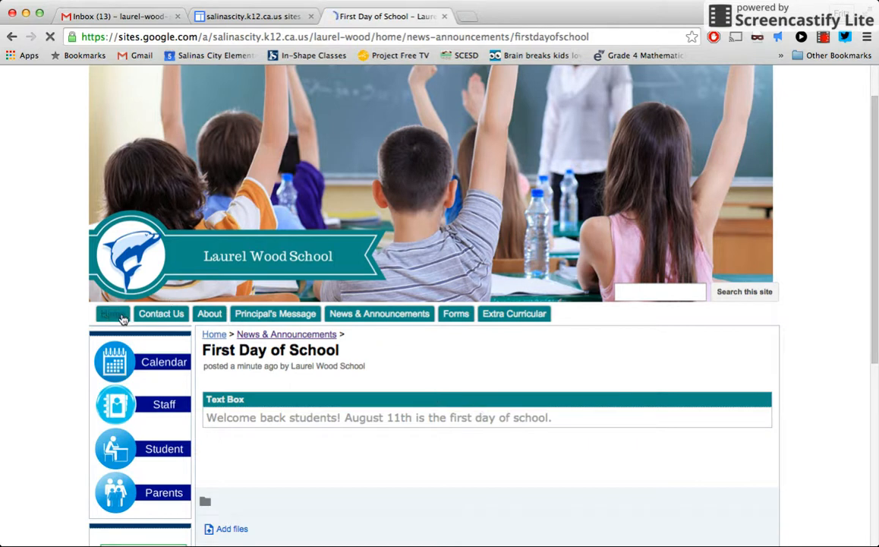
{"action": "left_click", "coordinate": [112, 313]}
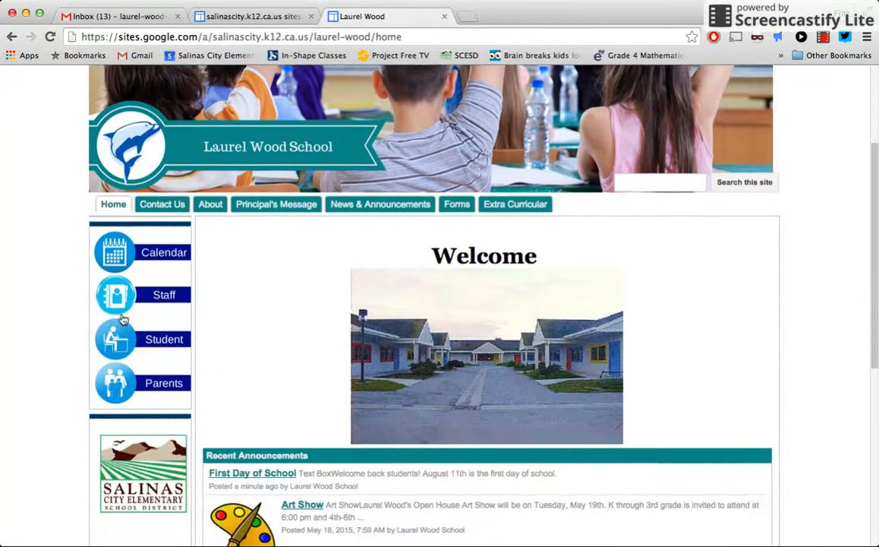
{"action": "scroll", "scroll_direction": "down", "scroll_amount": 3}
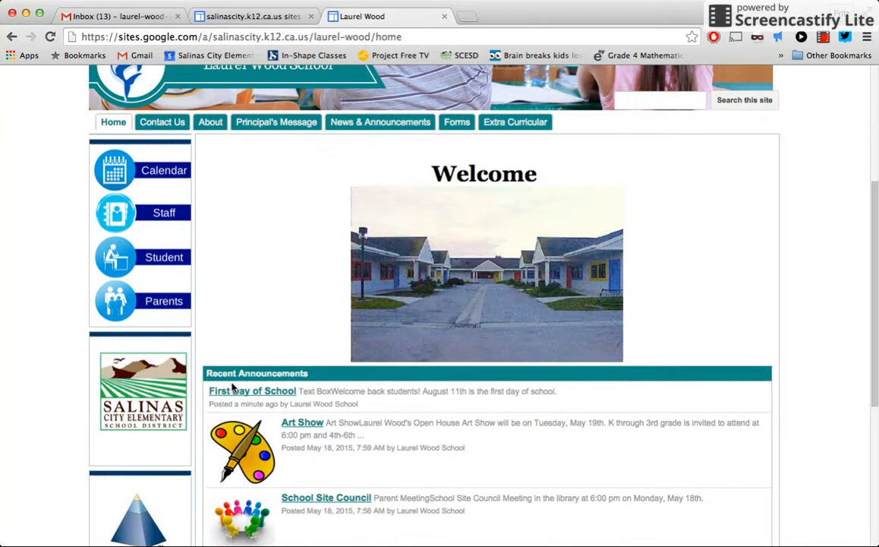
{"action": "scroll", "scroll_direction": "up", "scroll_amount": 3}
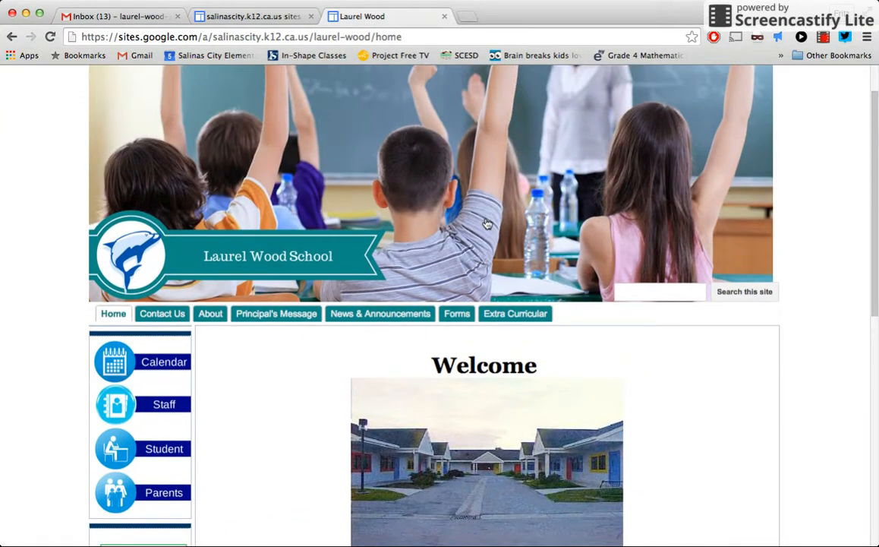
{"action": "mouse_move", "coordinate": [235, 313]}
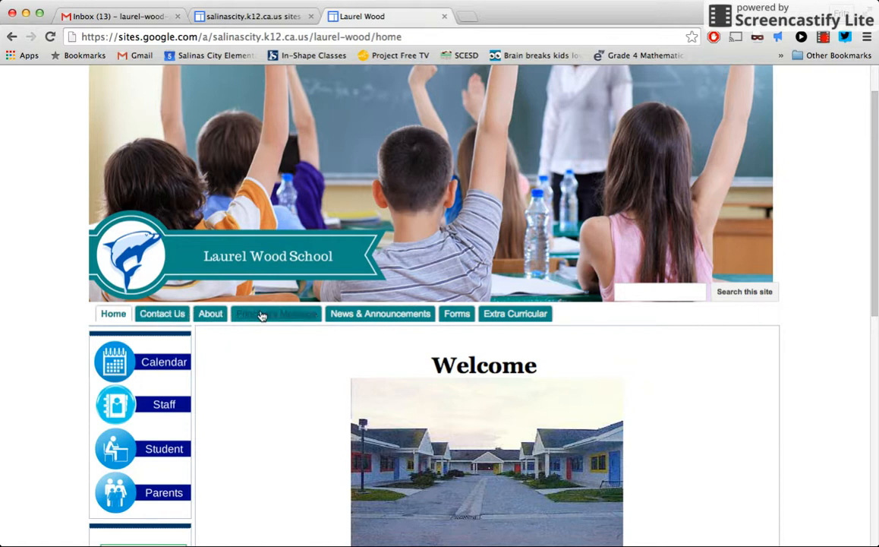
- Open the Principal's Message page and switch it into edit mode
{"action": "left_click", "coordinate": [276, 314]}
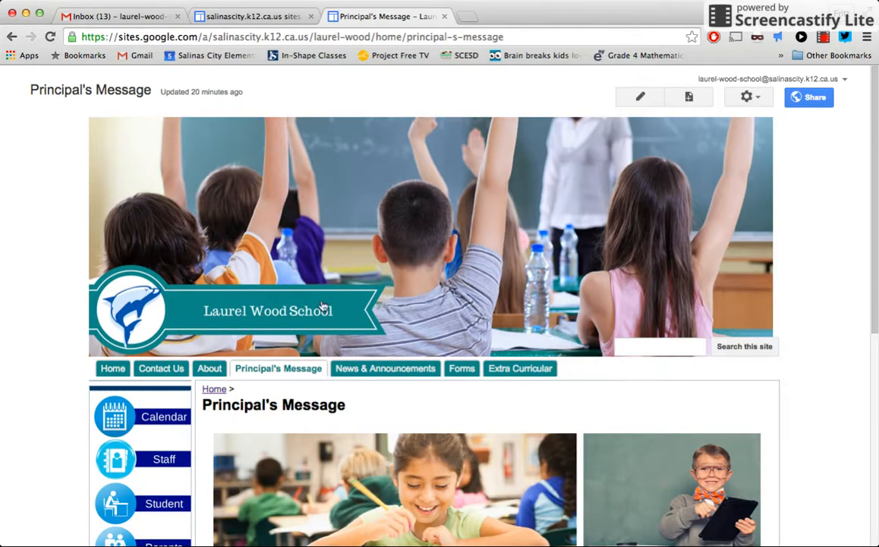
{"action": "scroll", "scroll_direction": "down", "scroll_amount": 3}
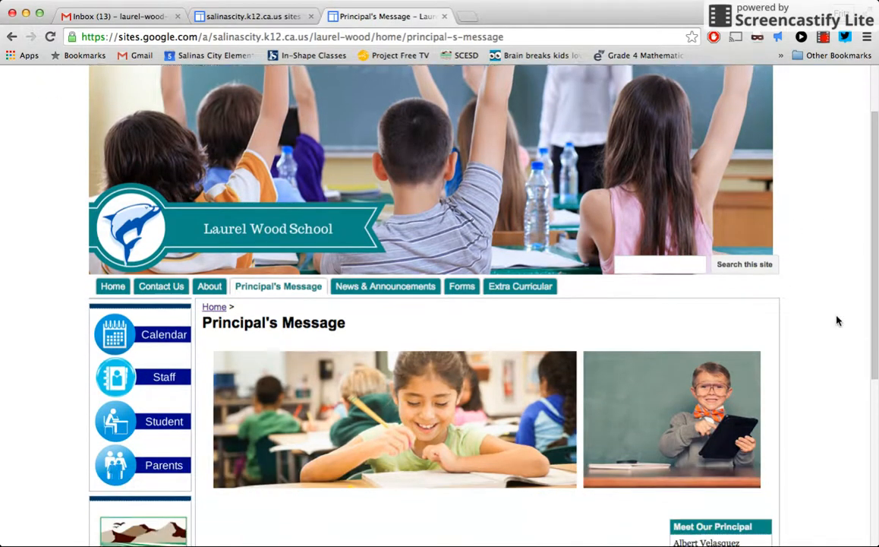
{"action": "scroll", "scroll_direction": "up", "scroll_amount": 3}
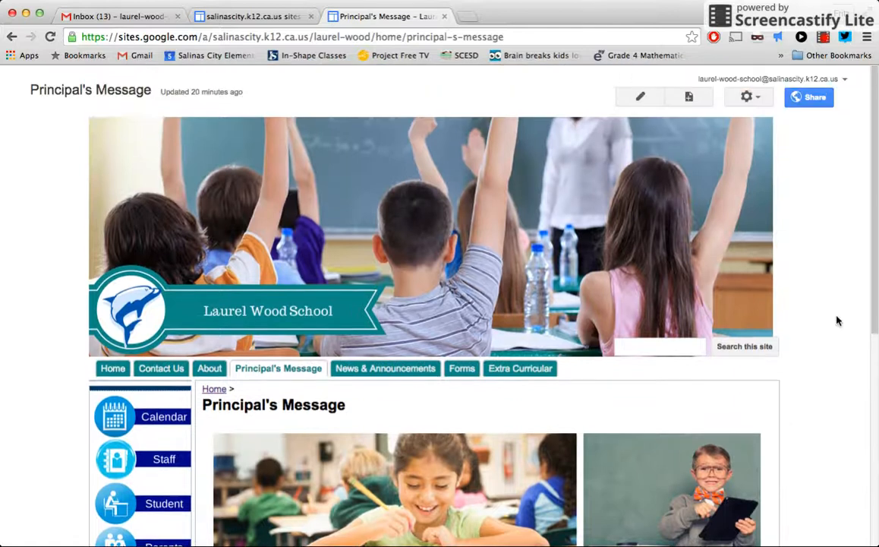
{"action": "left_click", "coordinate": [640, 97]}
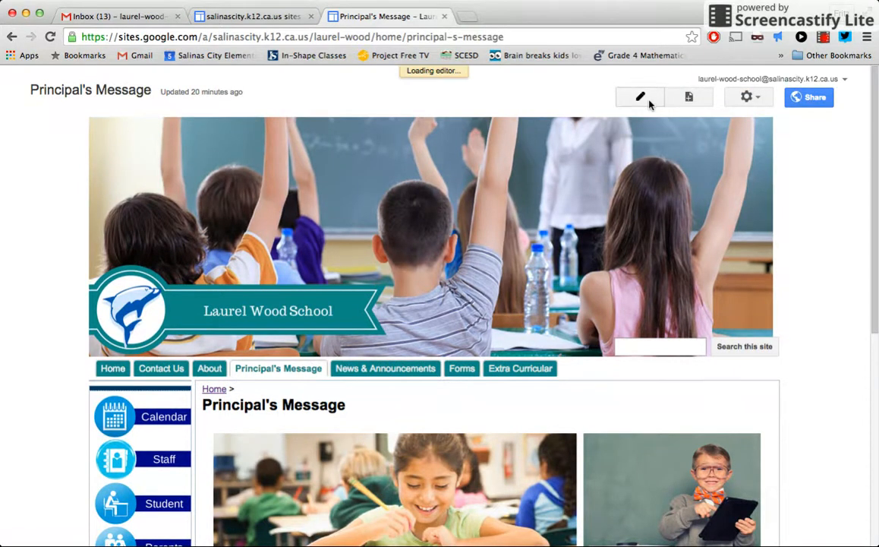
{"action": "left_click", "coordinate": [640, 96]}
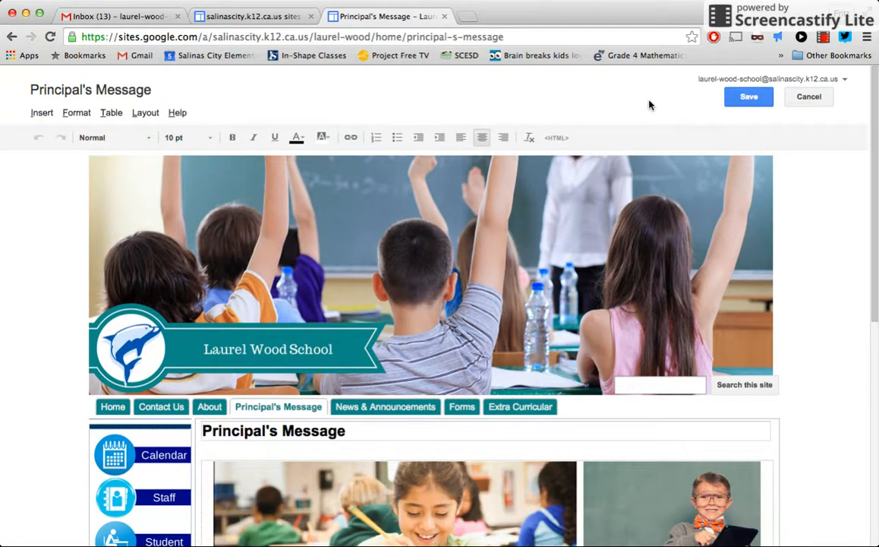
{"action": "scroll", "scroll_direction": "down", "scroll_amount": 3}
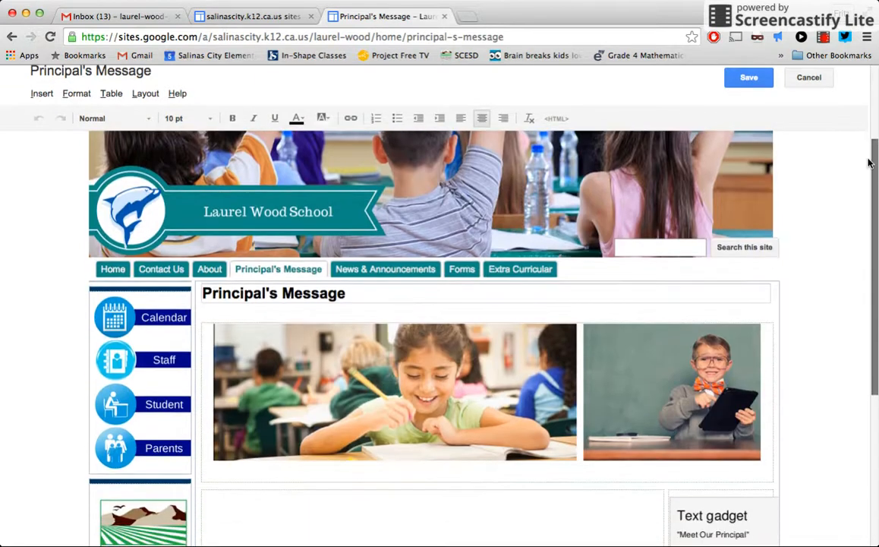
{"action": "scroll", "scroll_direction": "down", "scroll_amount": 3}
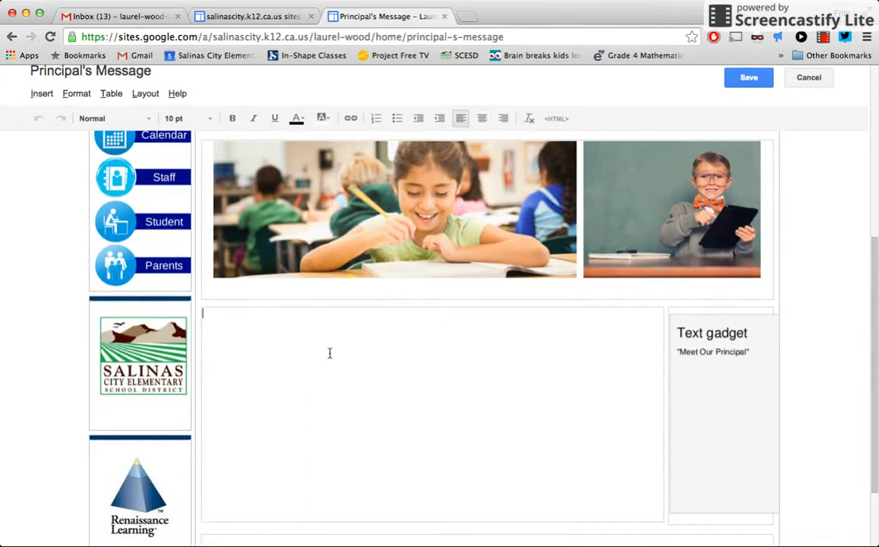
{"action": "scroll", "scroll_direction": "up", "scroll_amount": 3}
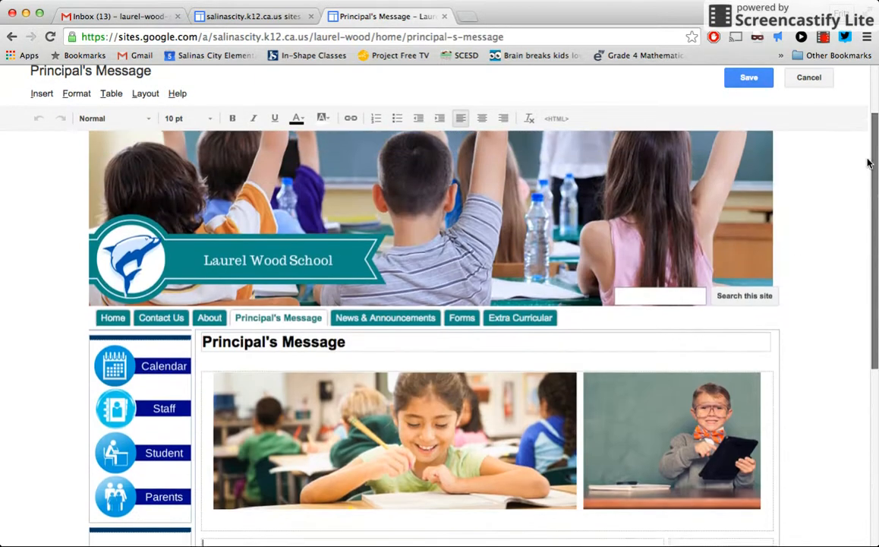
- Insert a 'Welcome Mr. V' text box whose body reads 'You will be type message'
{"action": "left_click", "coordinate": [41, 92]}
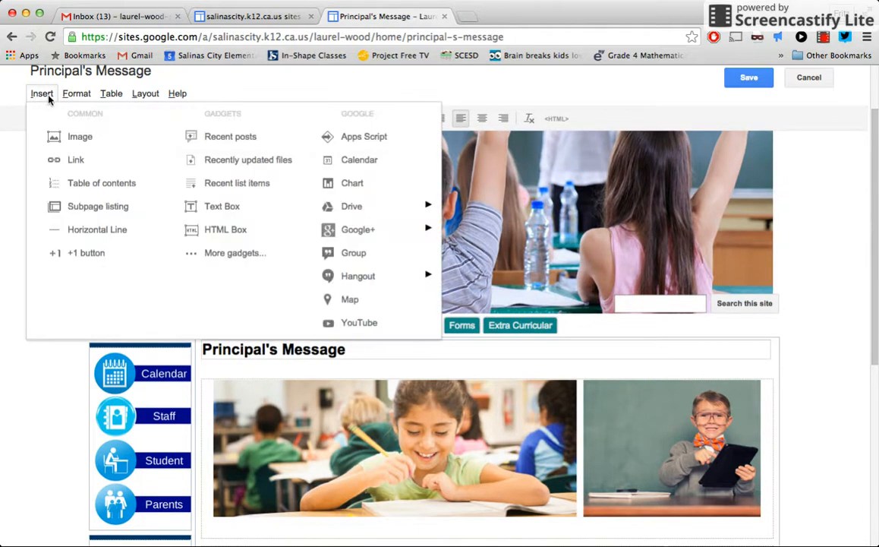
{"action": "mouse_move", "coordinate": [221, 205]}
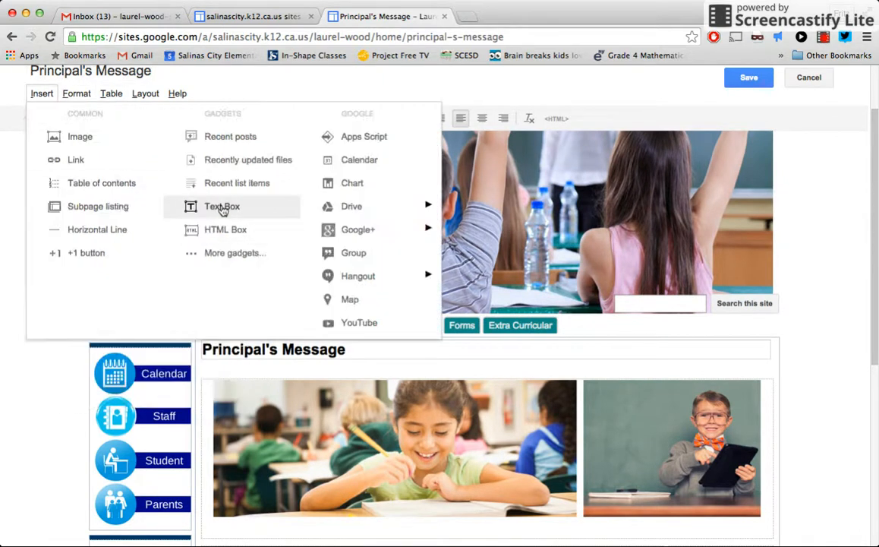
{"action": "left_click", "coordinate": [221, 206]}
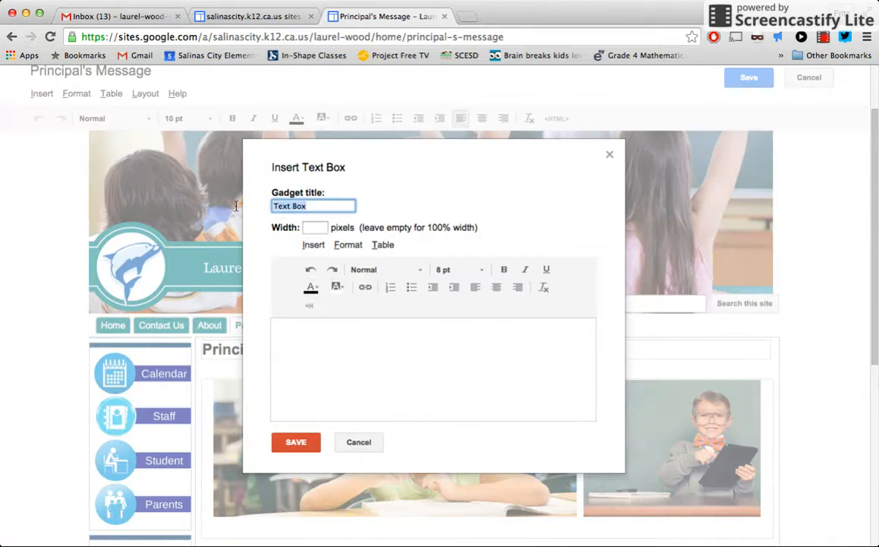
{"action": "type", "text": "Welcome"}
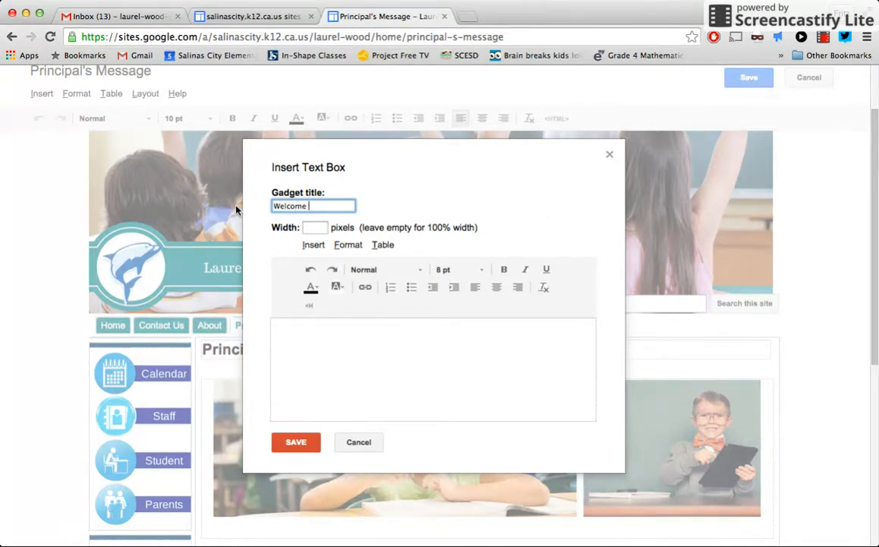
{"action": "type", "text": "Mr. V"}
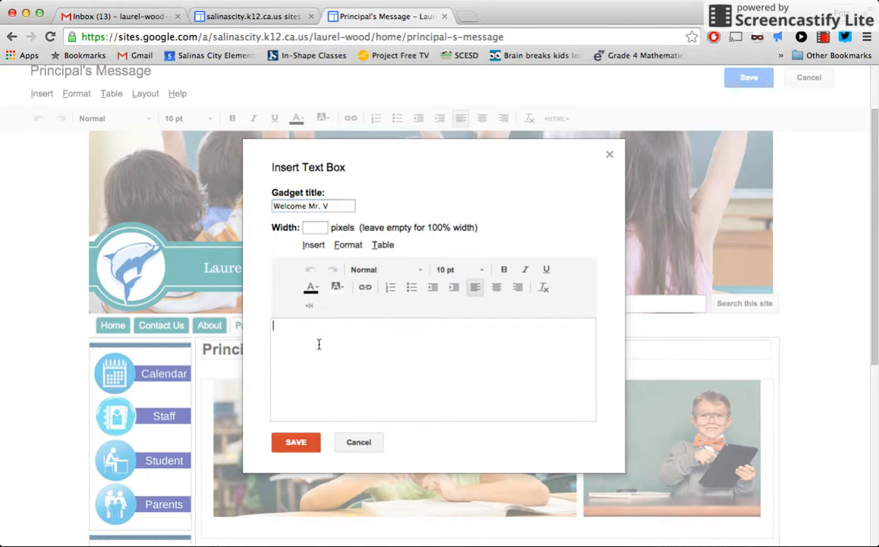
{"action": "type", "text": "You wi"}
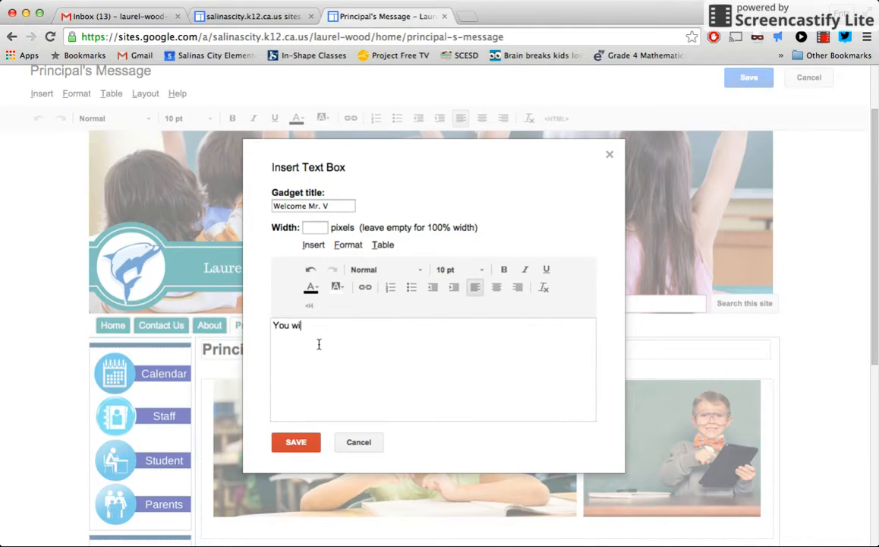
{"action": "type", "text": "ll be type"}
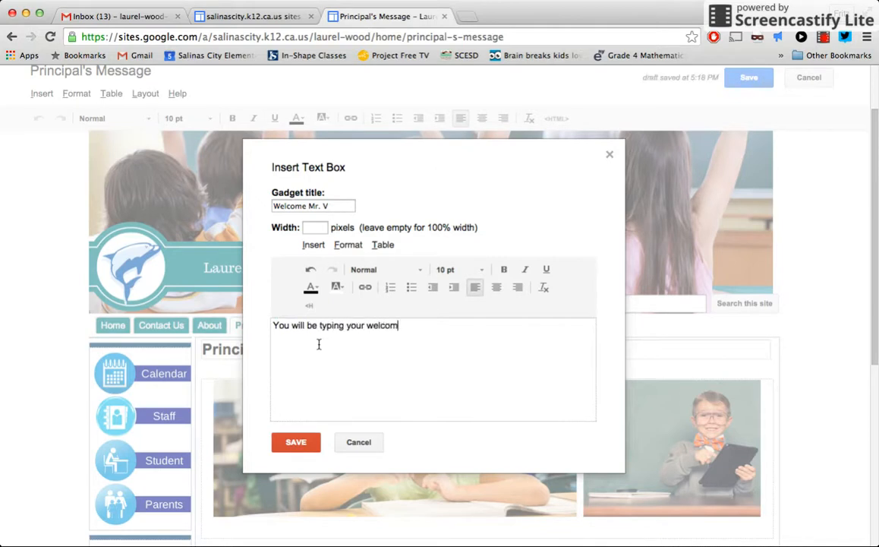
{"action": "type", "text": "e message"}
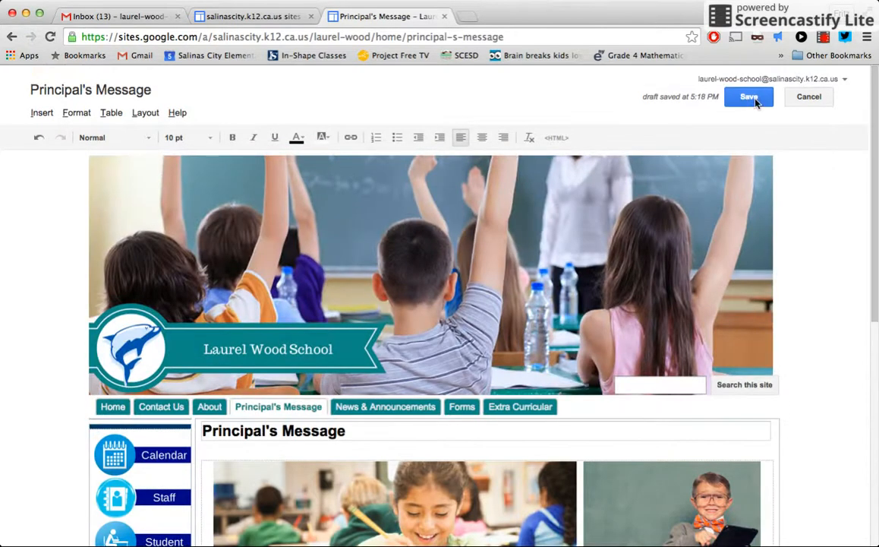
- Save the Principal's Message page and check the Welcome Mr. V box beside Meet Our Principal
{"action": "left_click", "coordinate": [748, 96]}
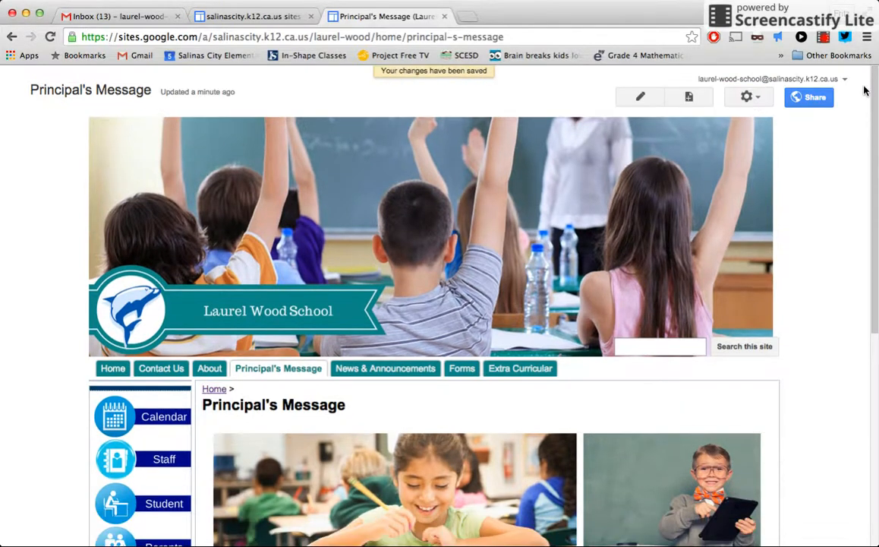
{"action": "scroll", "scroll_direction": "down", "scroll_amount": 3}
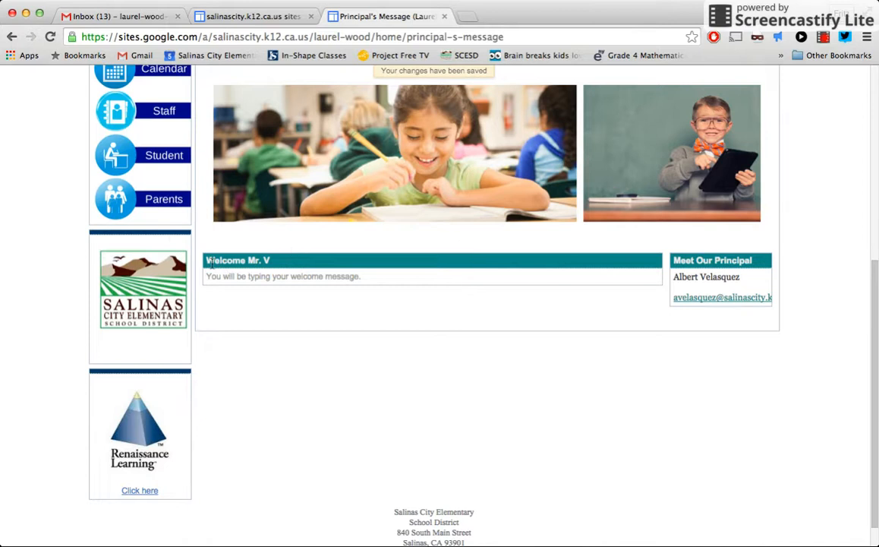
{"action": "scroll", "scroll_direction": "up", "scroll_amount": 3}
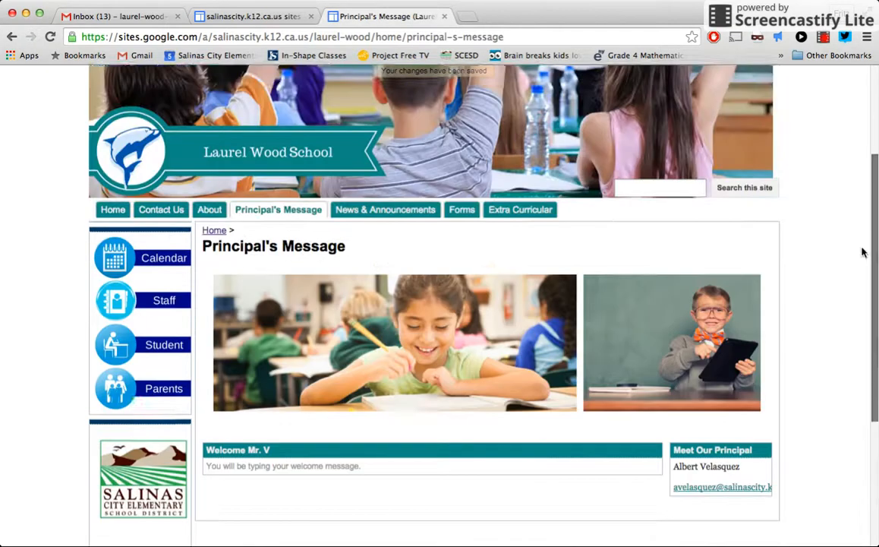
{"action": "scroll", "scroll_direction": "up", "scroll_amount": 3}
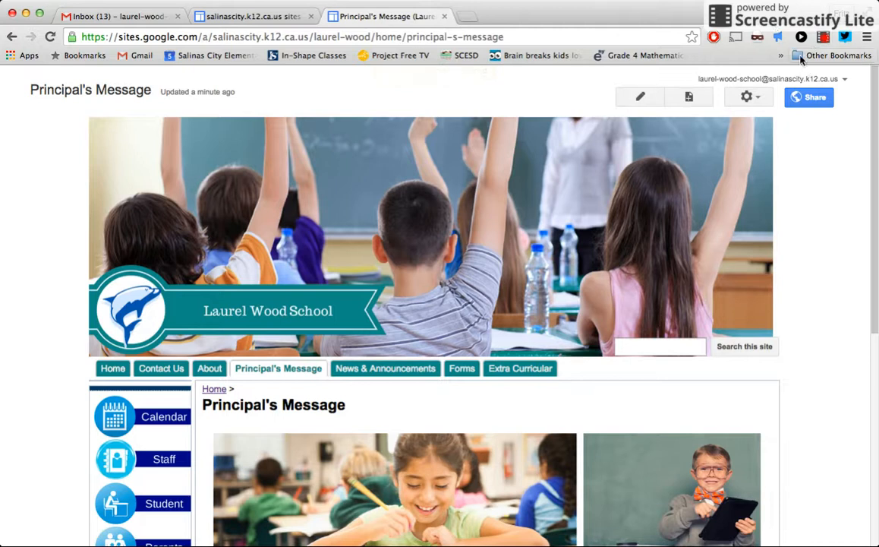
{"action": "mouse_move", "coordinate": [842, 82]}
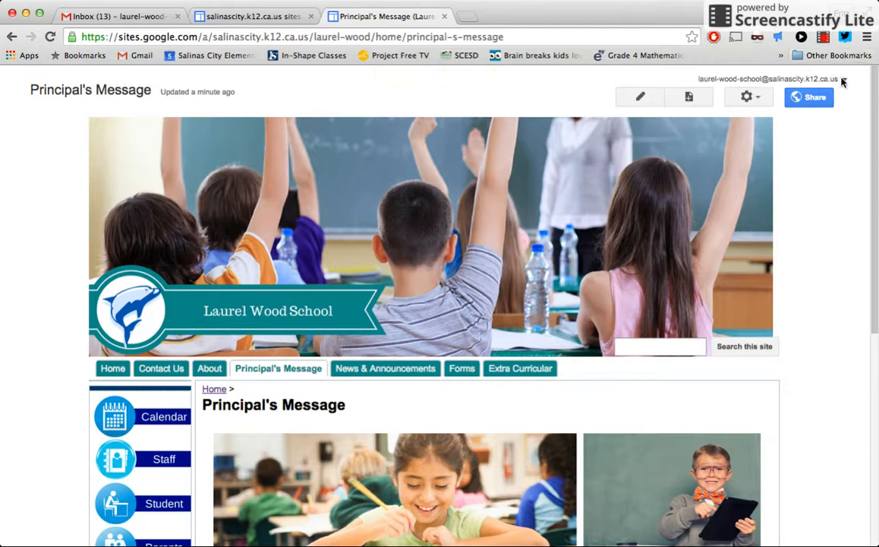
{"action": "mouse_move", "coordinate": [737, 271]}
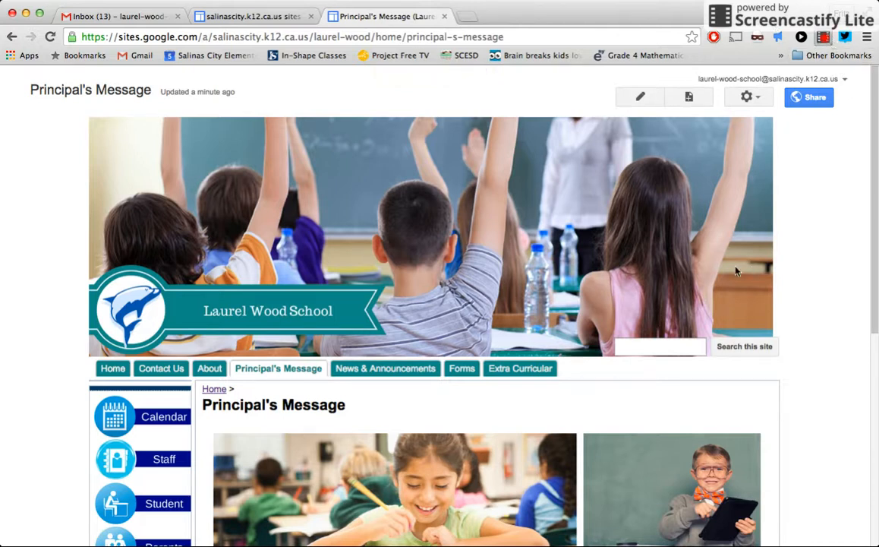